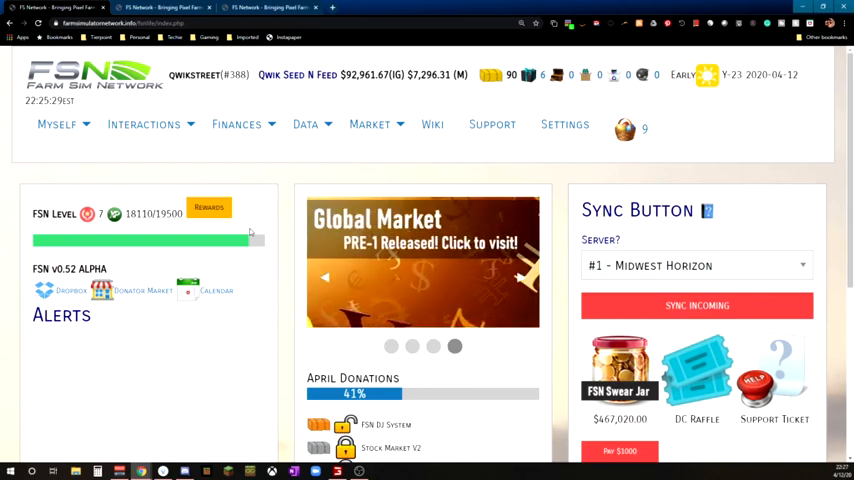
# - Show the Interactions dropdown listing Auction House, Contract Center and Dealerships
pyautogui.click(368, 124)
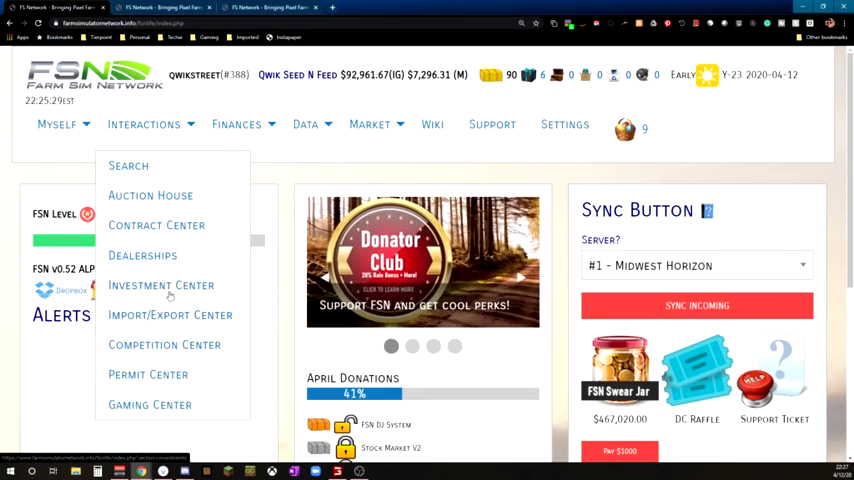
# - Order a STIHL MS 261 ($1000) from the Dealerships form and confirm the finalized purchase
pyautogui.click(368, 124)
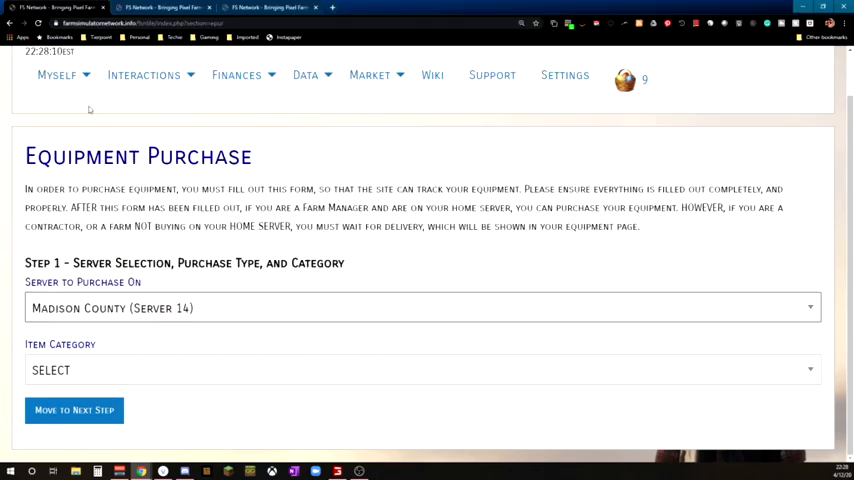
pyautogui.click(420, 370)
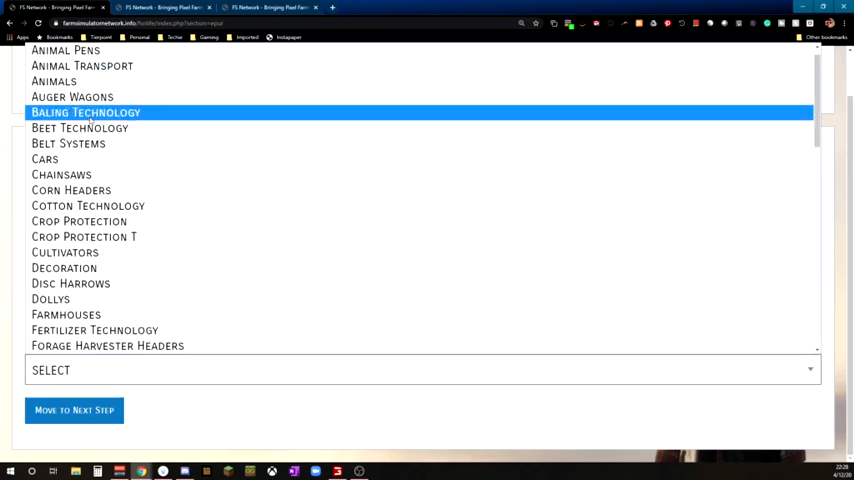
pyautogui.click(84, 236)
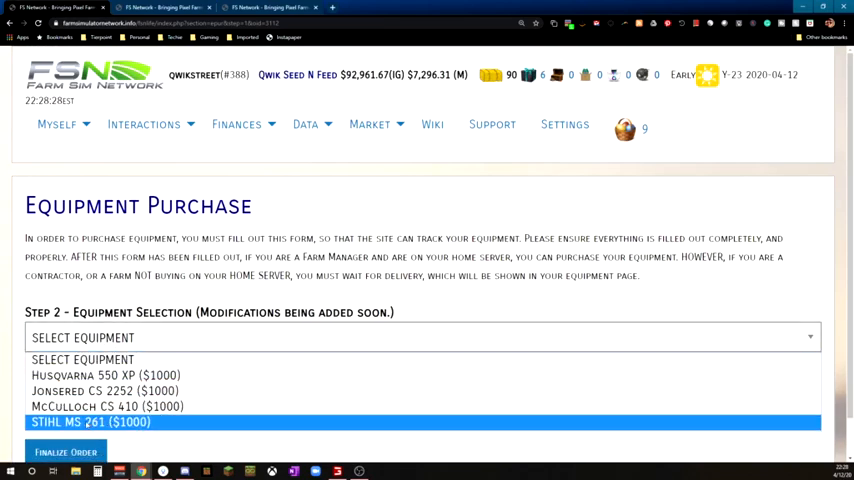
pyautogui.click(90, 420)
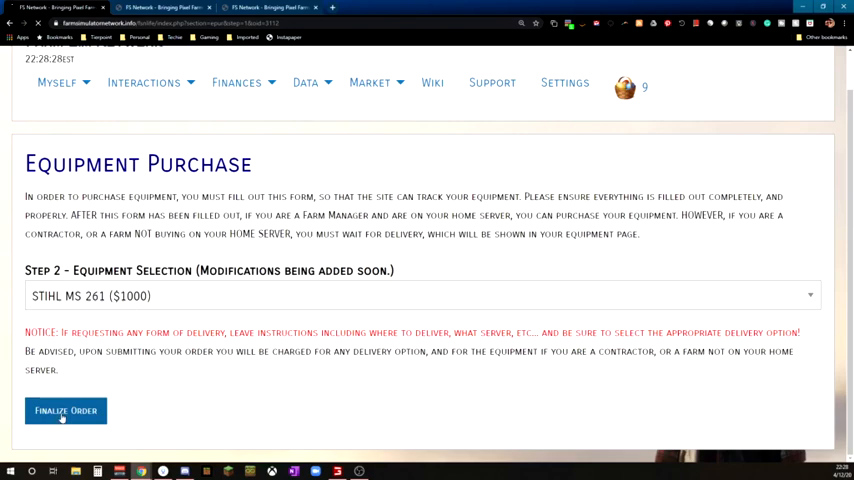
pyautogui.click(64, 410)
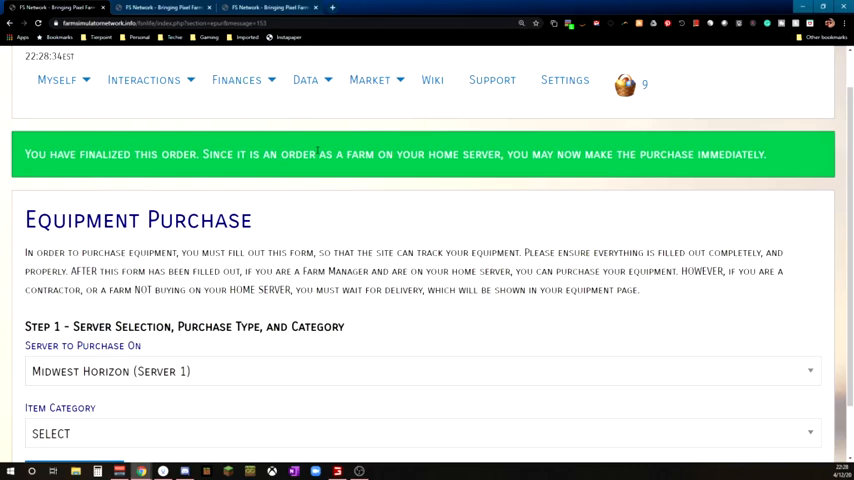
pyautogui.scroll(3)
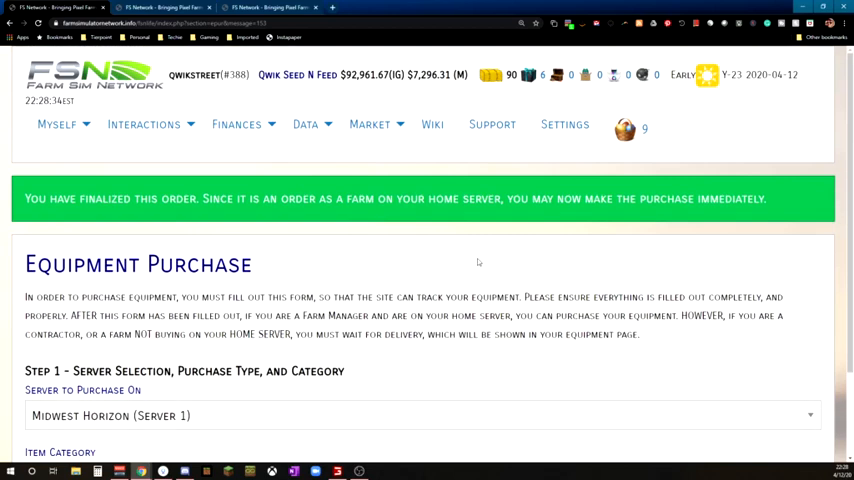
# - Show the Market dropdown with In Game Store, Bales Barns & Beyond, Player Market, World Market
pyautogui.click(368, 124)
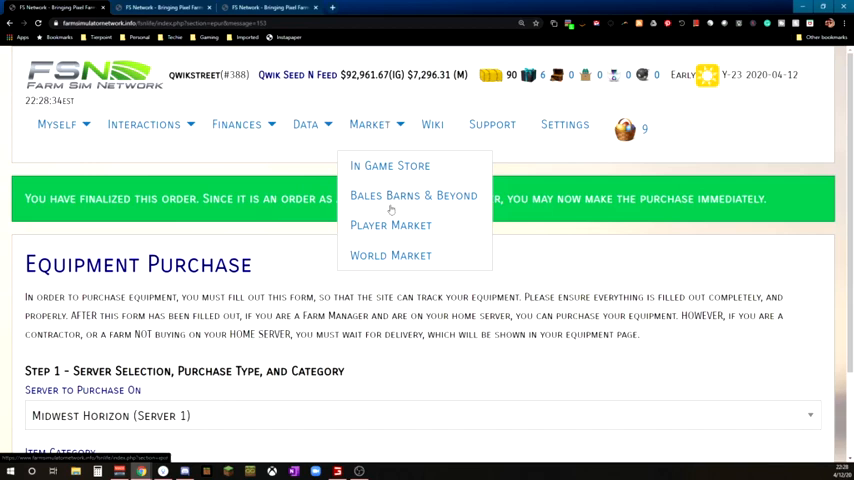
pyautogui.moveTo(404, 198)
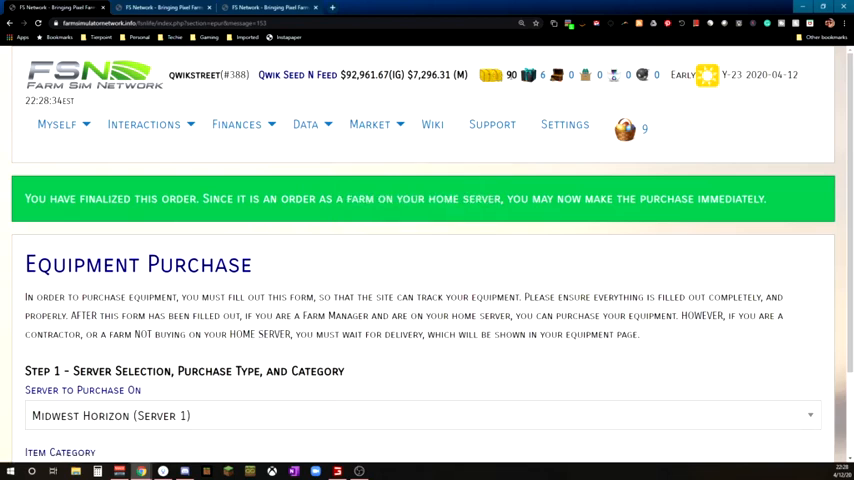
pyautogui.click(368, 124)
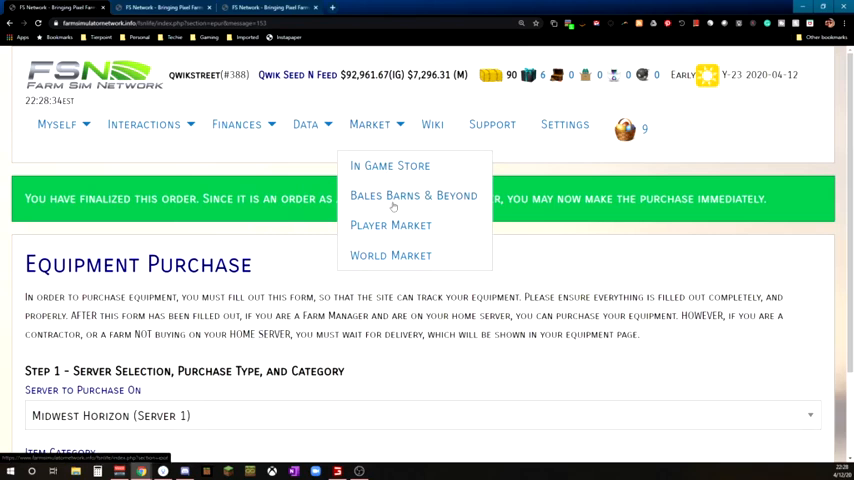
# - Enter the Bales Barns & Beyond store and browse perk cards like the April 2020 Pack
pyautogui.click(412, 196)
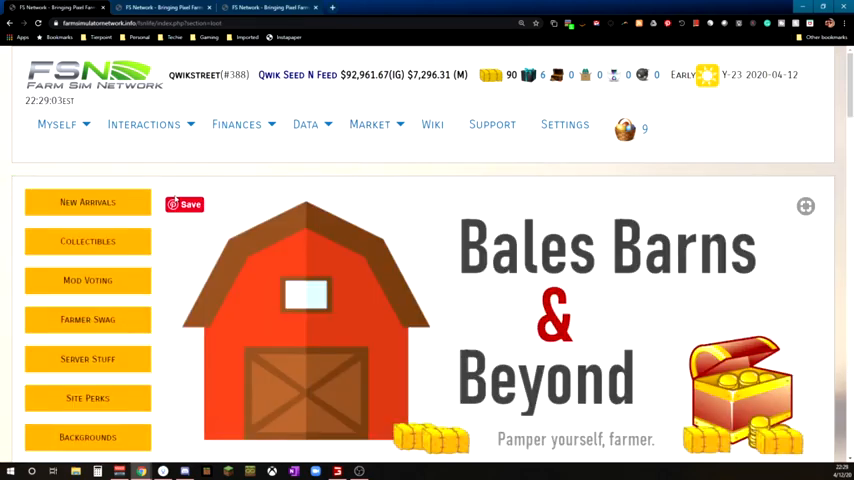
pyautogui.scroll(-3)
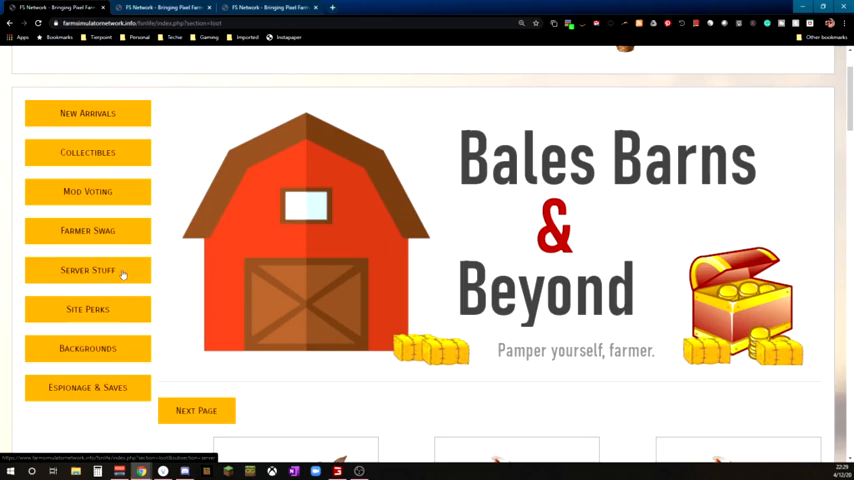
pyautogui.scroll(-3)
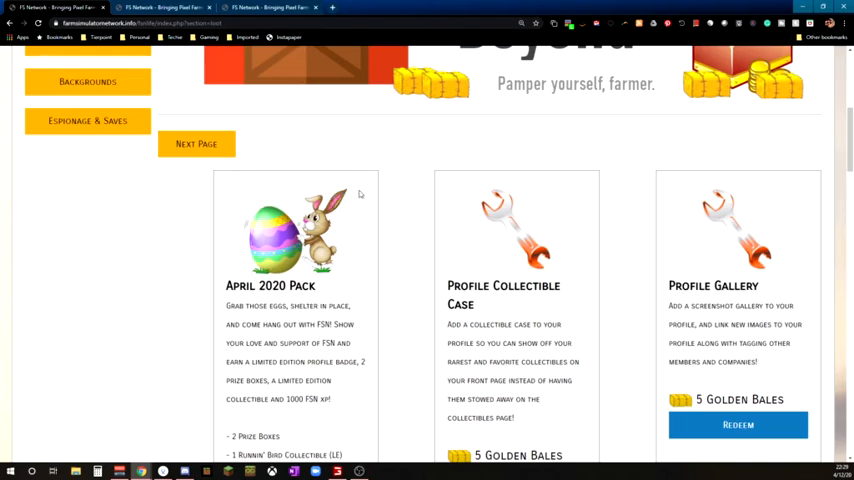
pyautogui.moveTo(374, 256)
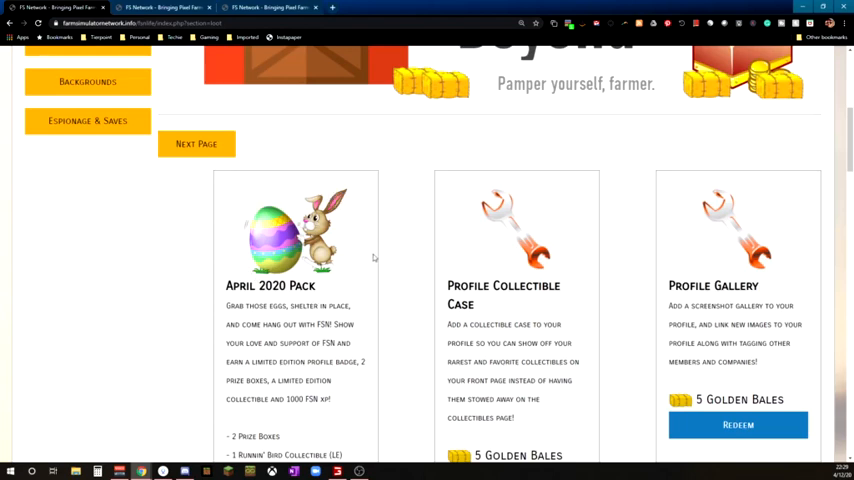
pyautogui.scroll(-3)
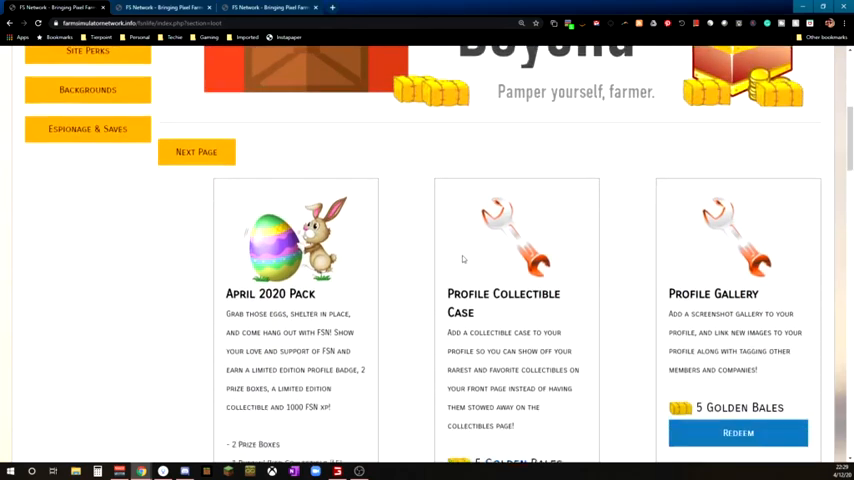
pyautogui.scroll(-3)
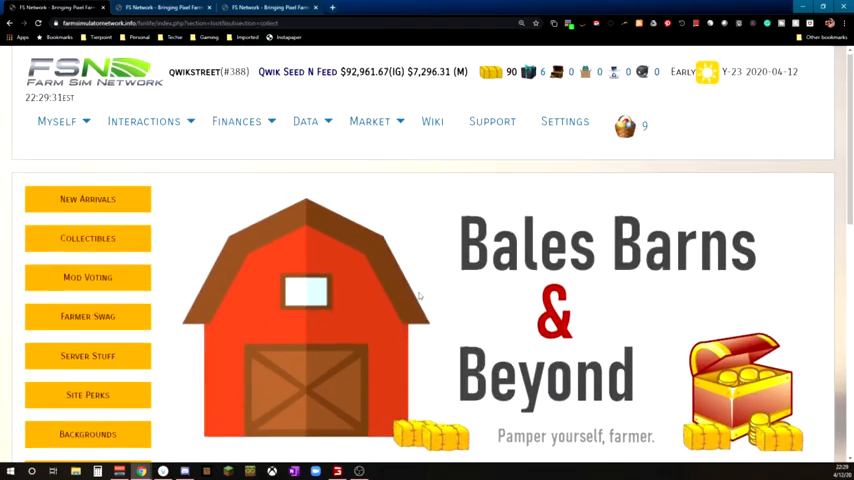
pyautogui.scroll(-3)
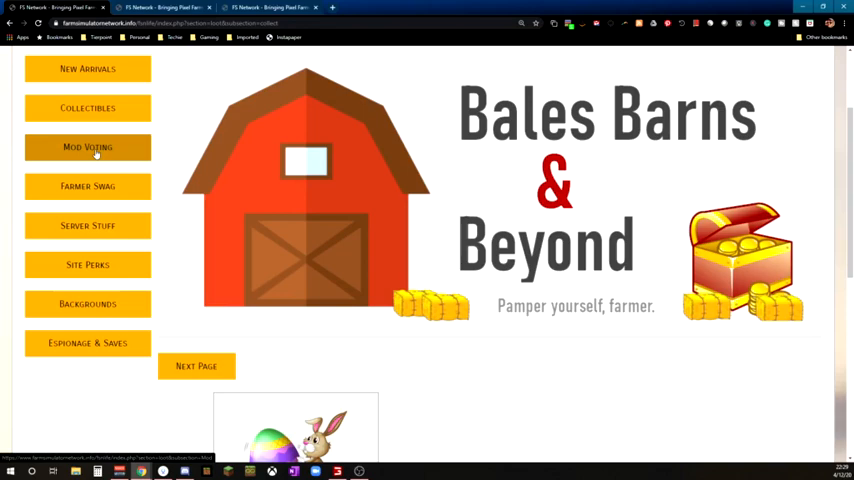
# - Browse the Mod Voting mods such as Claas Lexion Harvester, Building Pack 1 and Fendt 800 at 1 Golden Bale each
pyautogui.click(88, 148)
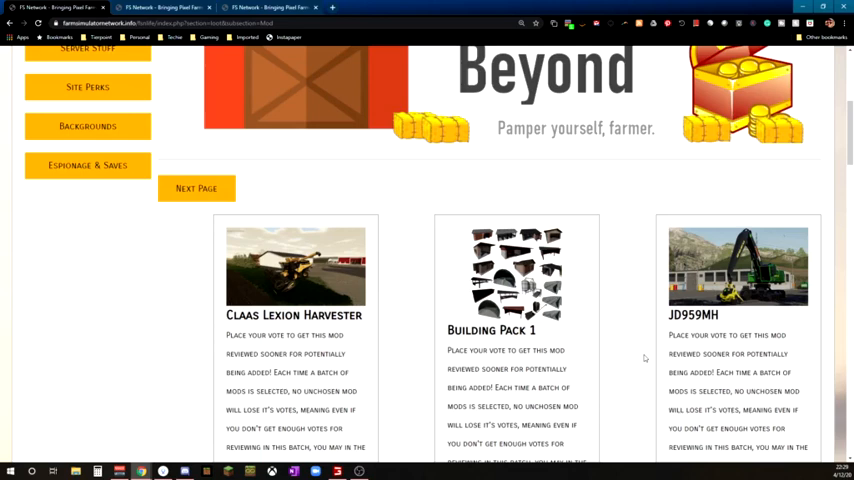
pyautogui.scroll(-3)
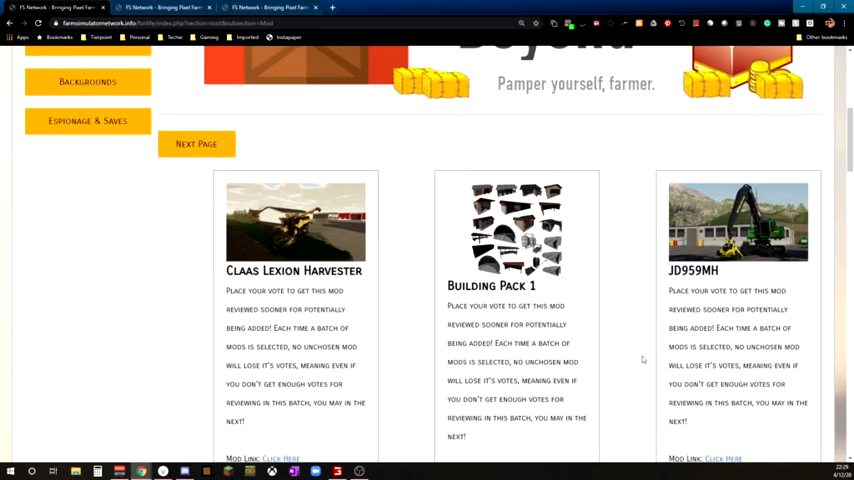
pyautogui.scroll(-3)
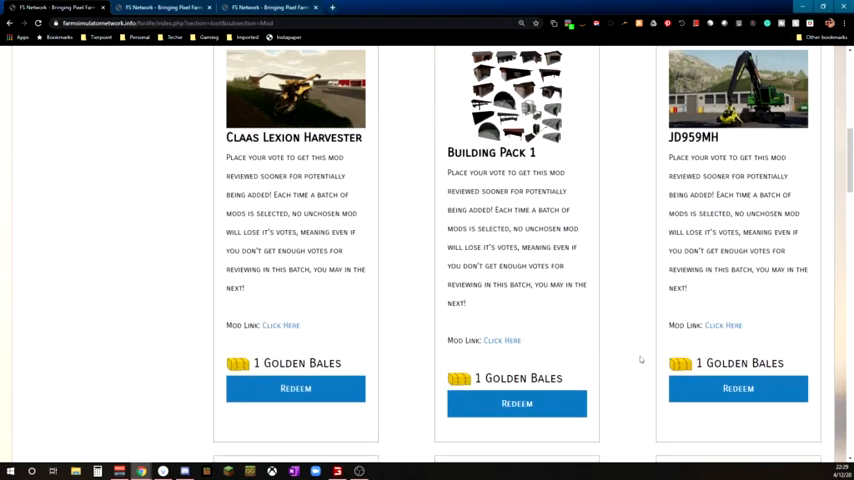
pyautogui.moveTo(572, 364)
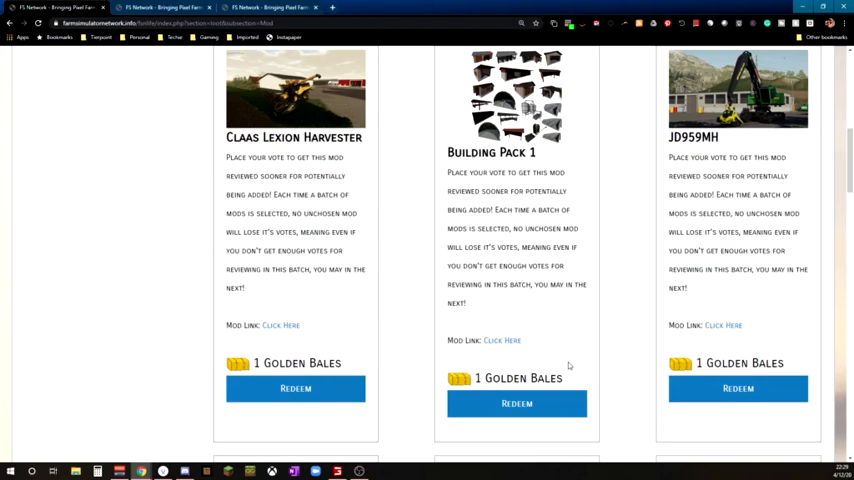
pyautogui.moveTo(570, 360)
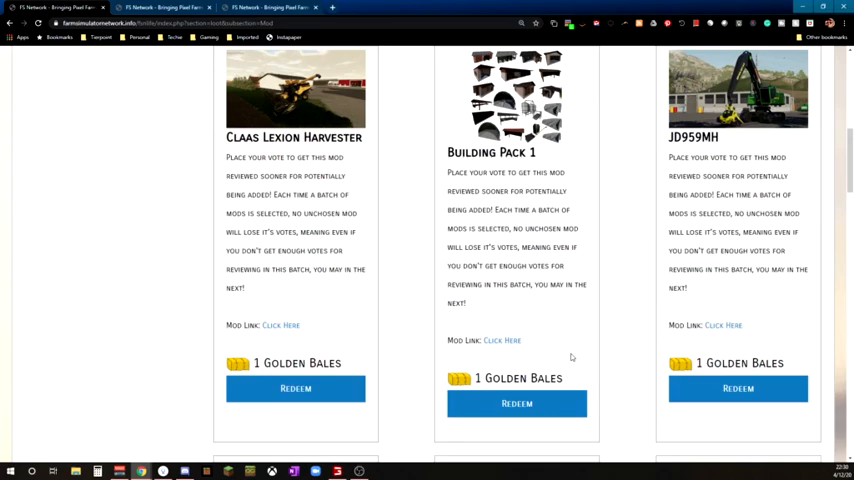
pyautogui.scroll(-3)
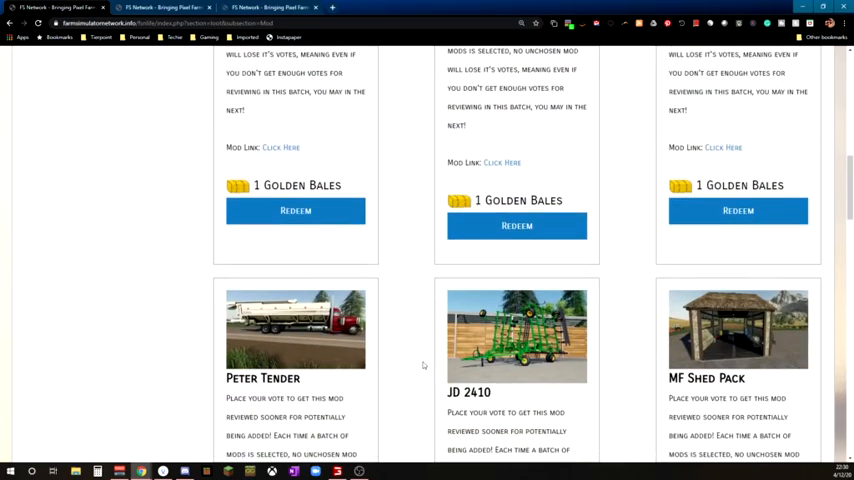
pyautogui.scroll(-3)
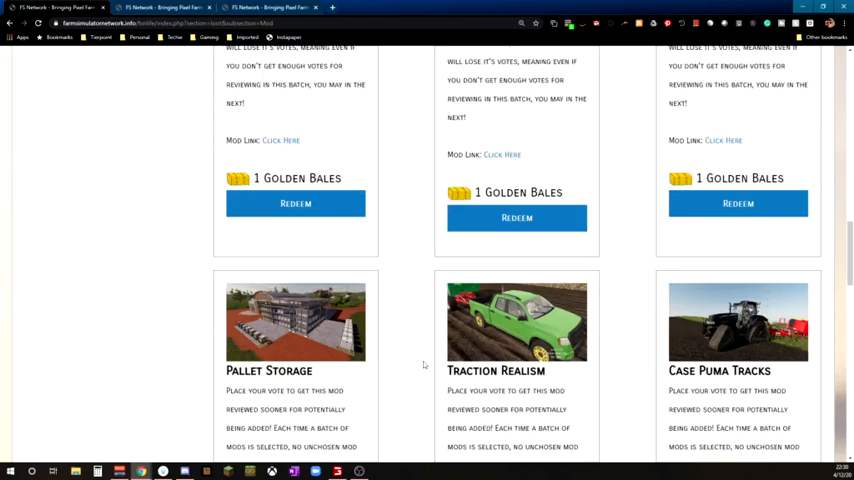
pyautogui.scroll(-3)
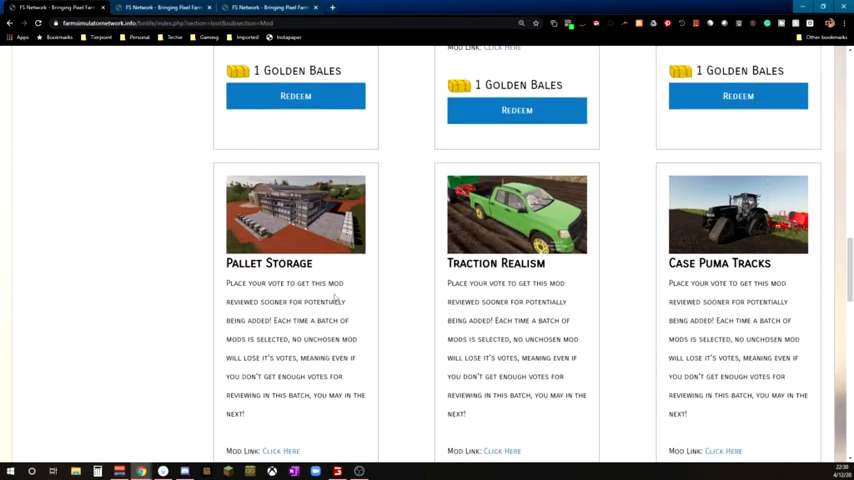
pyautogui.moveTo(336, 296)
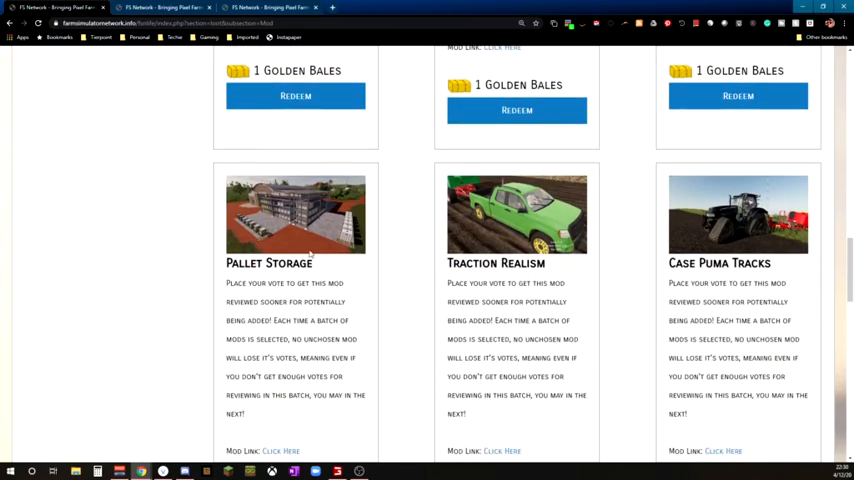
pyautogui.scroll(-3)
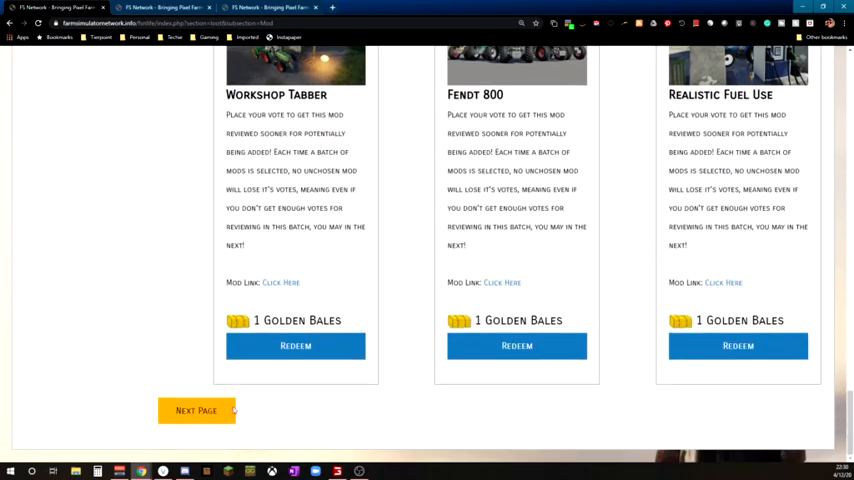
# - Redeem a Golden Bale vote on the Cow Barn Large mod and get the confirmation
pyautogui.click(196, 410)
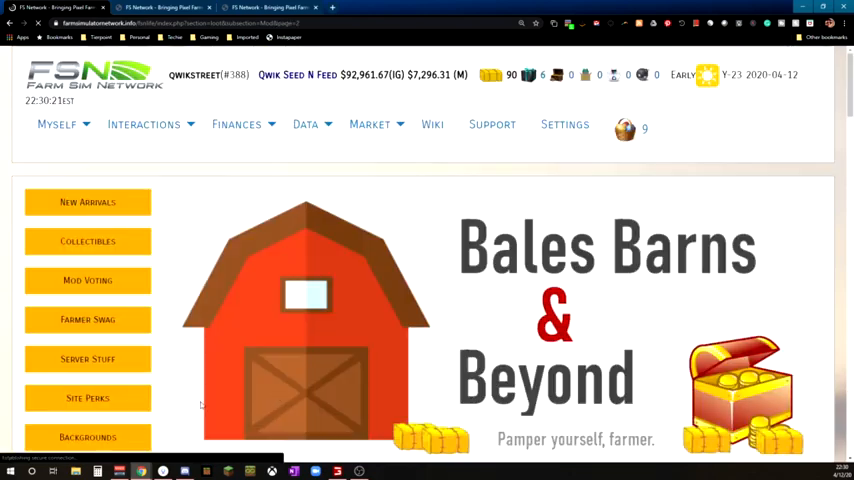
pyautogui.scroll(-3)
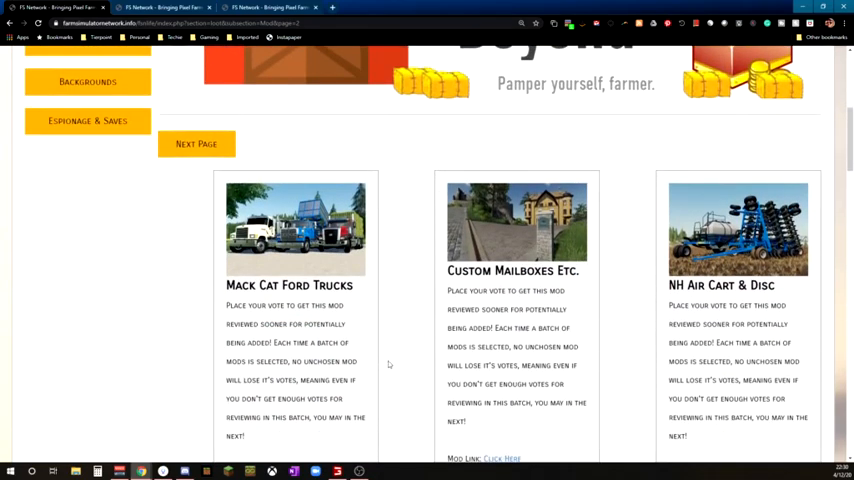
pyautogui.scroll(-3)
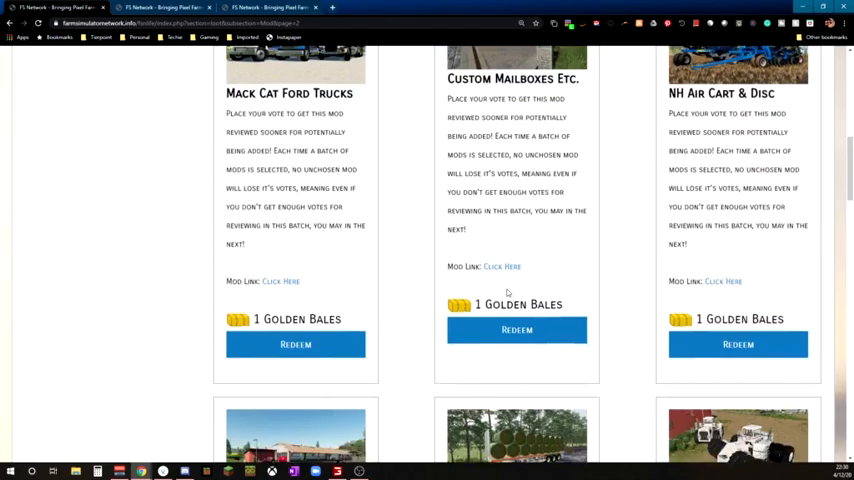
pyautogui.scroll(-3)
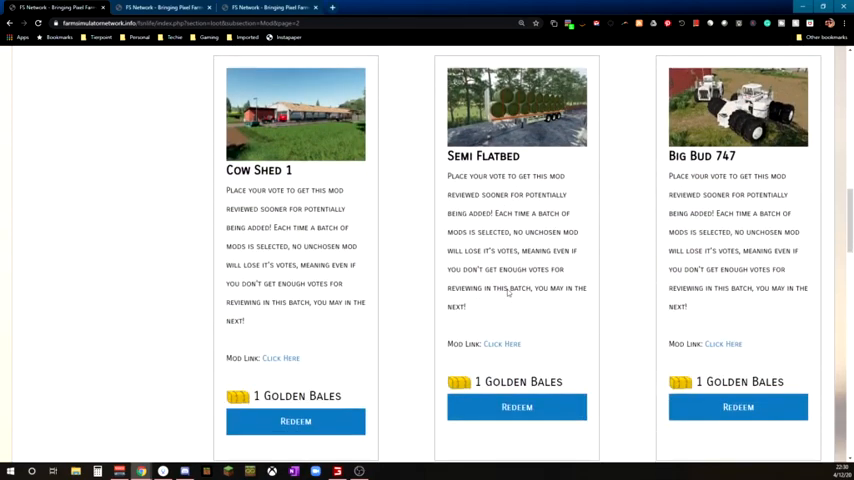
pyautogui.scroll(-3)
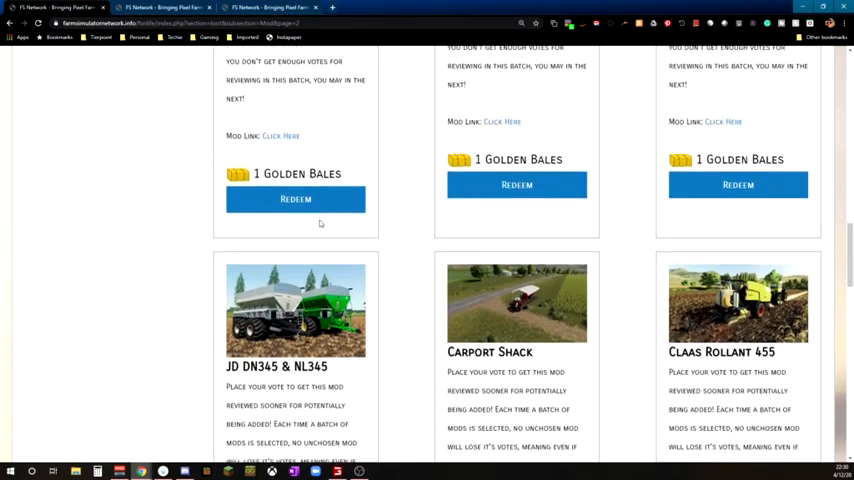
pyautogui.scroll(-3)
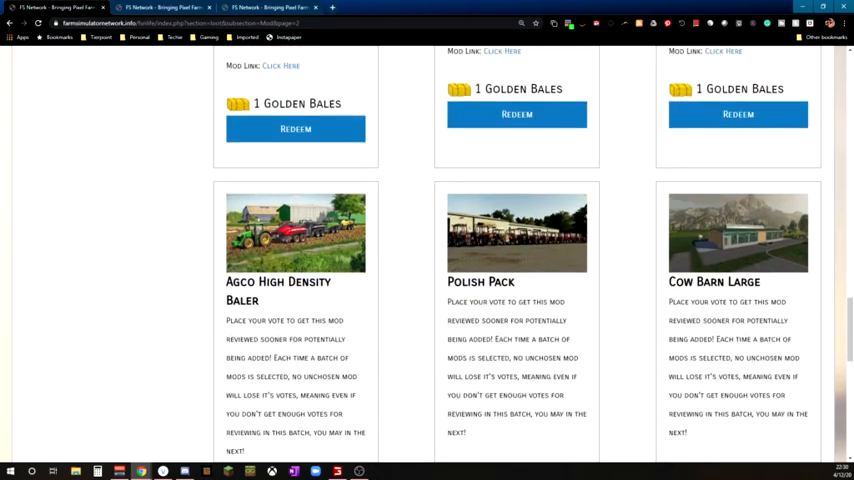
pyautogui.scroll(-3)
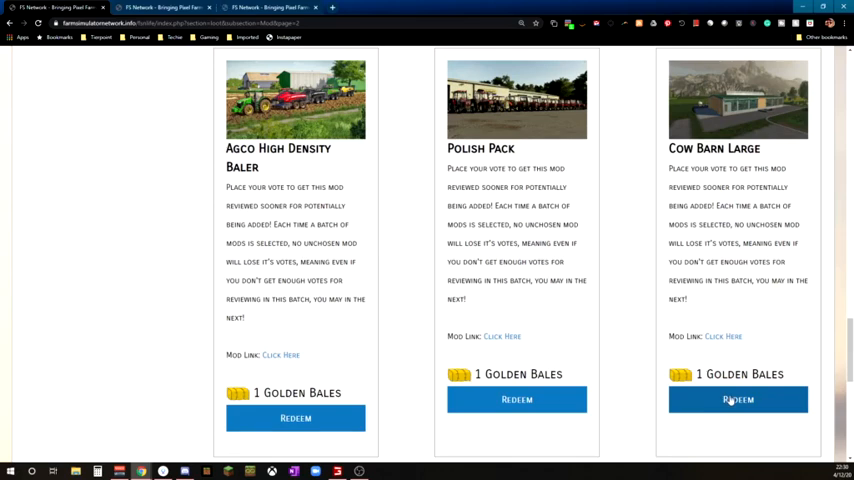
pyautogui.click(736, 400)
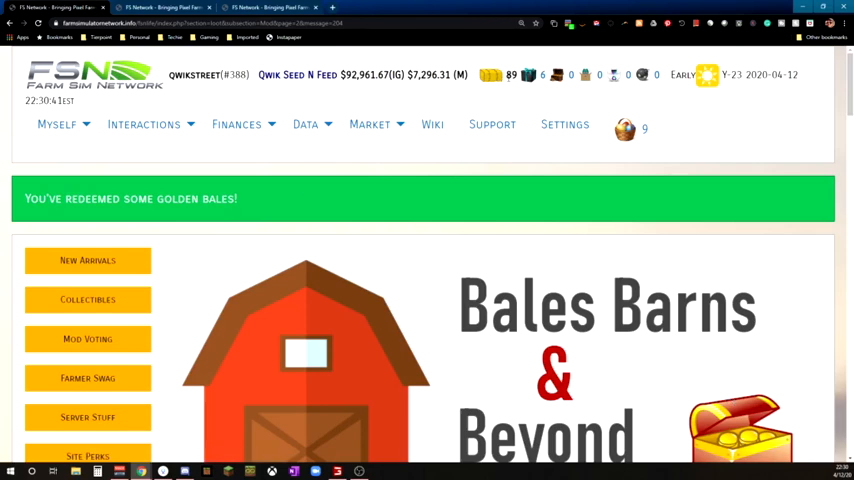
# - Switch to Site Perks showing Profile Collectible Case, Profile Gallery and On-Demand Audit
pyautogui.scroll(-3)
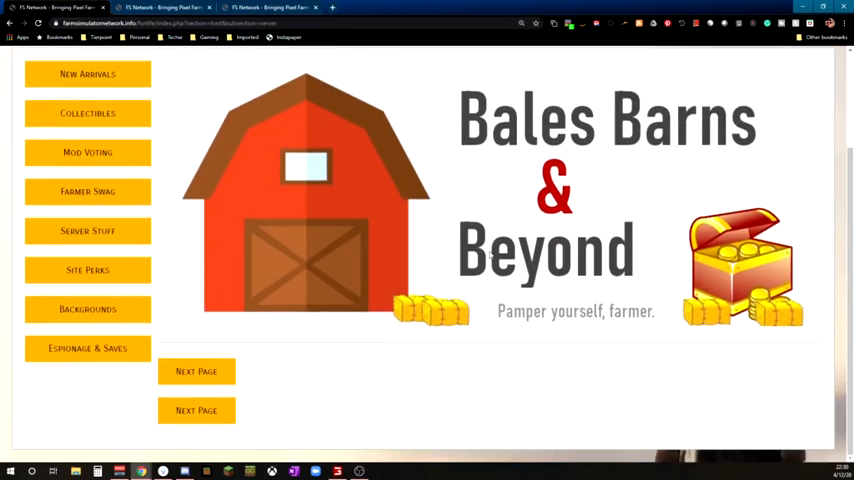
pyautogui.click(88, 270)
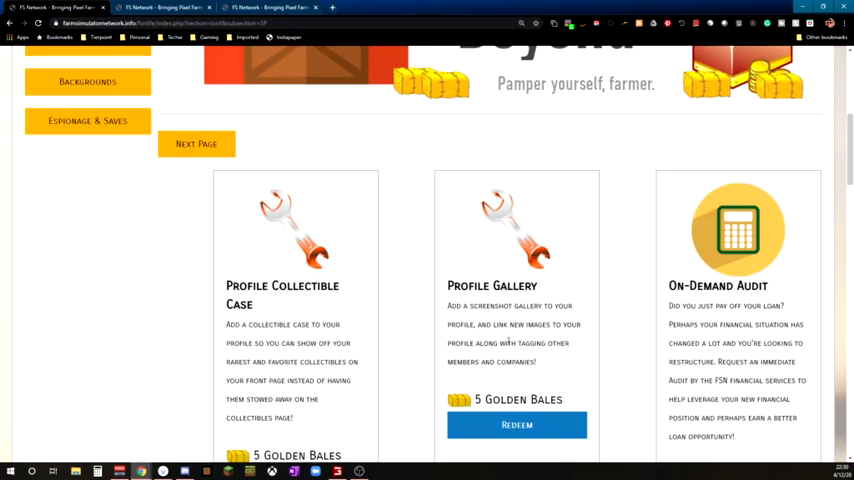
# - Go to My Profile via the Myself menu and view the Collectibles box with five icons
pyautogui.click(56, 80)
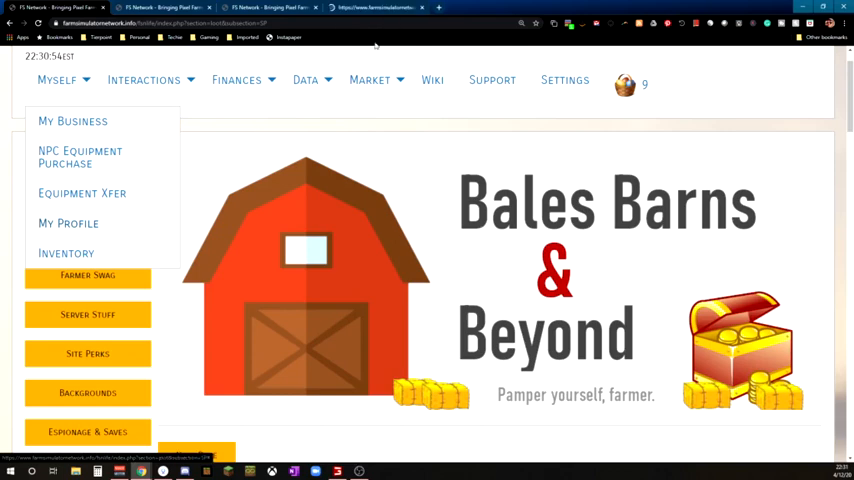
pyautogui.click(68, 224)
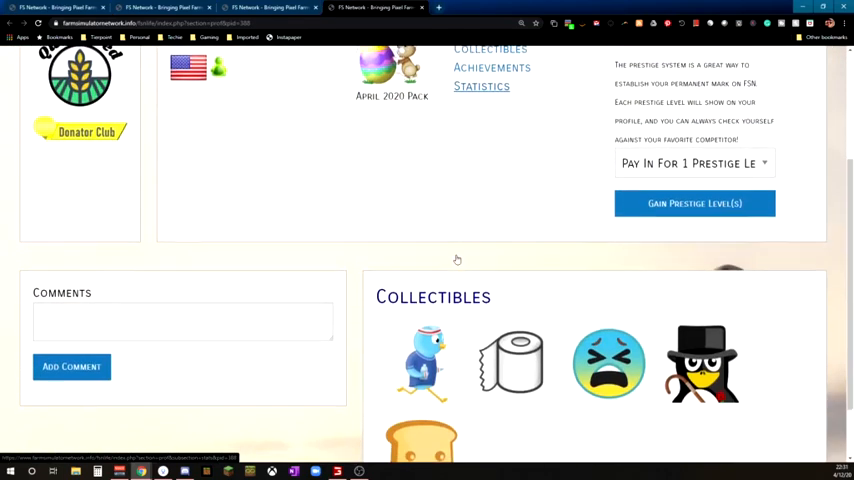
pyautogui.scroll(-3)
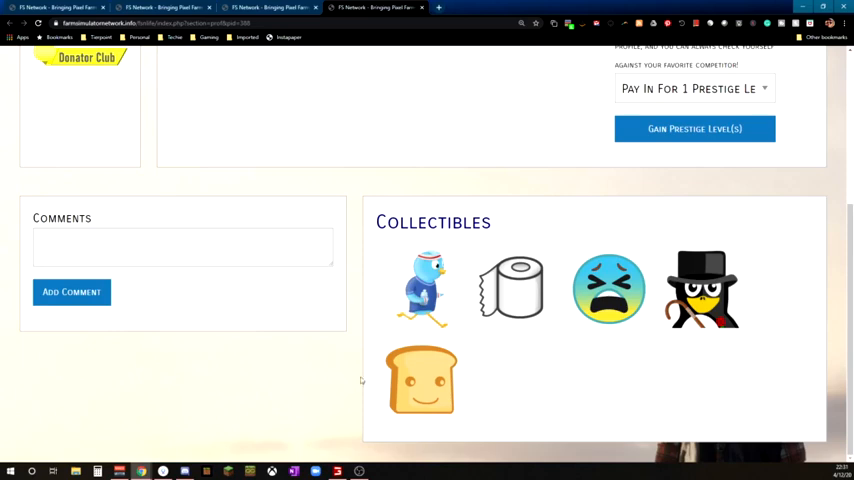
pyautogui.moveTo(736, 404)
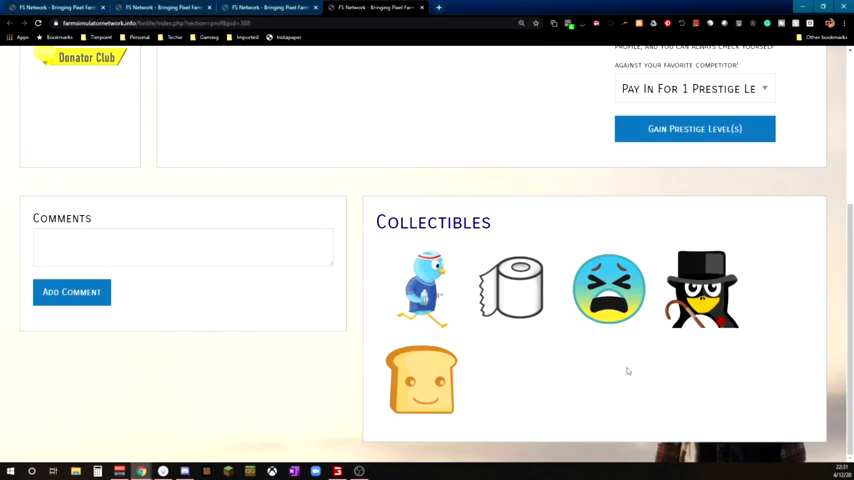
pyautogui.moveTo(610, 352)
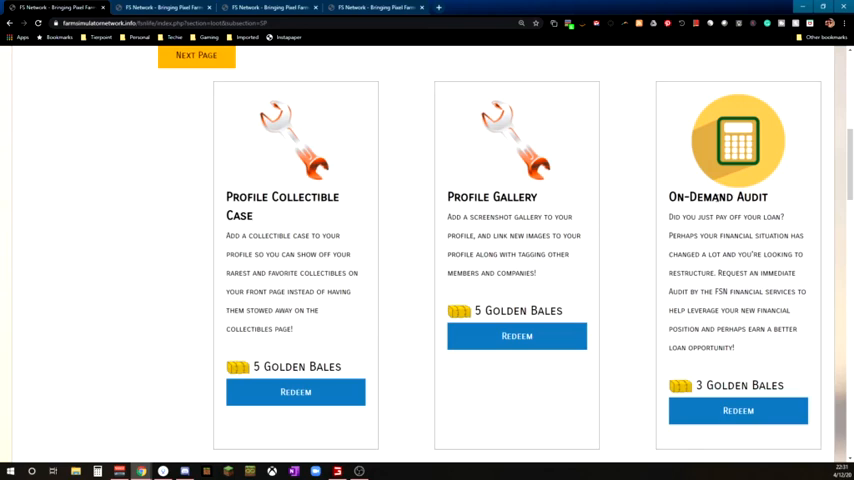
pyautogui.moveTo(644, 216)
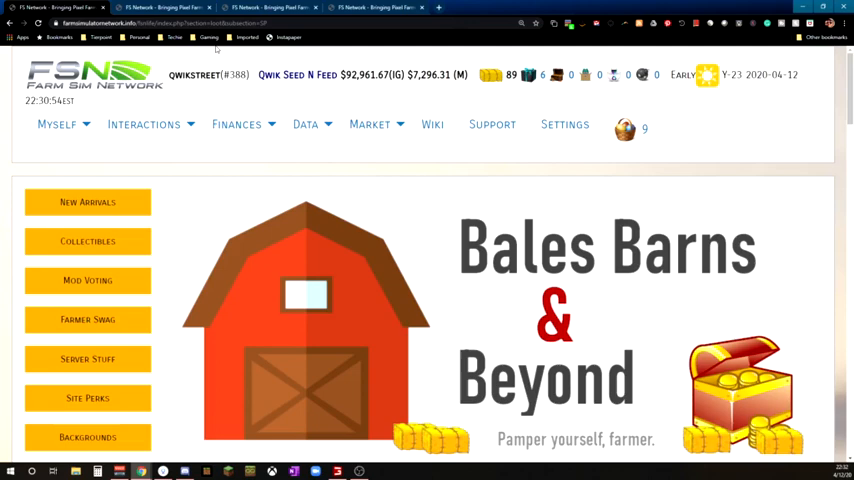
# - Scroll through the site perk cards and back toward the top
pyautogui.scroll(-3)
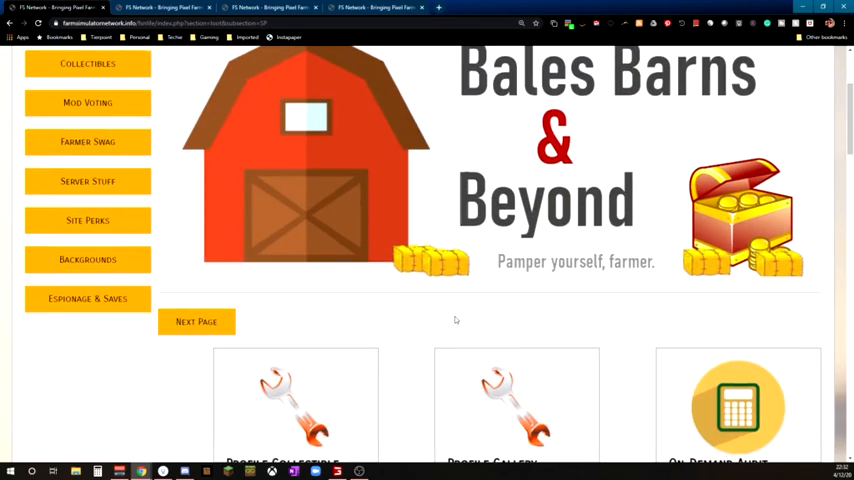
pyautogui.scroll(-3)
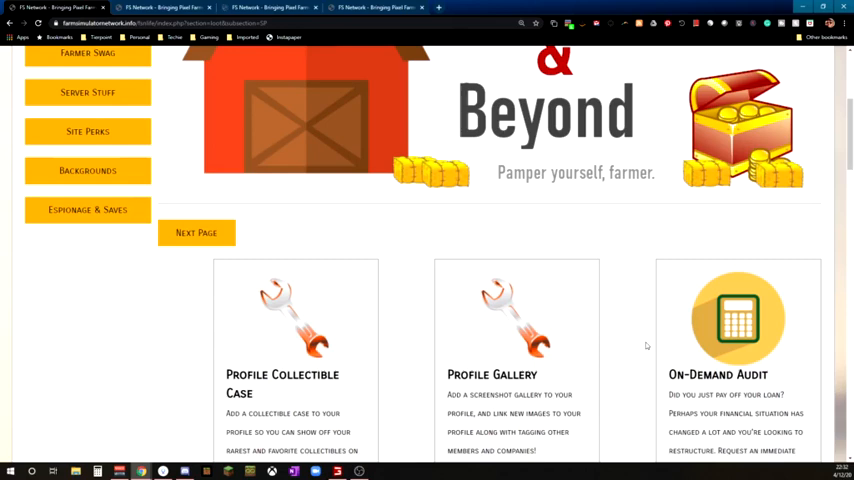
pyautogui.scroll(3)
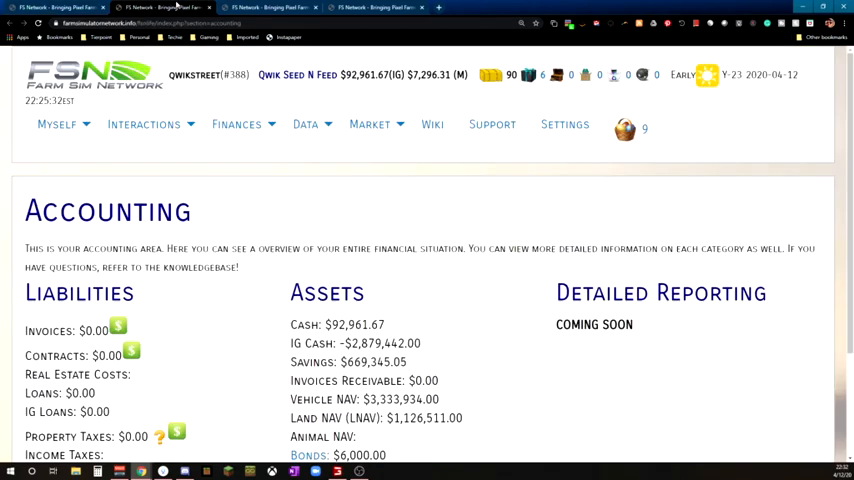
# - Highlight the IG Cash line showing -$2,879,442.00 on the Accounting page
pyautogui.doubleClick(412, 344)
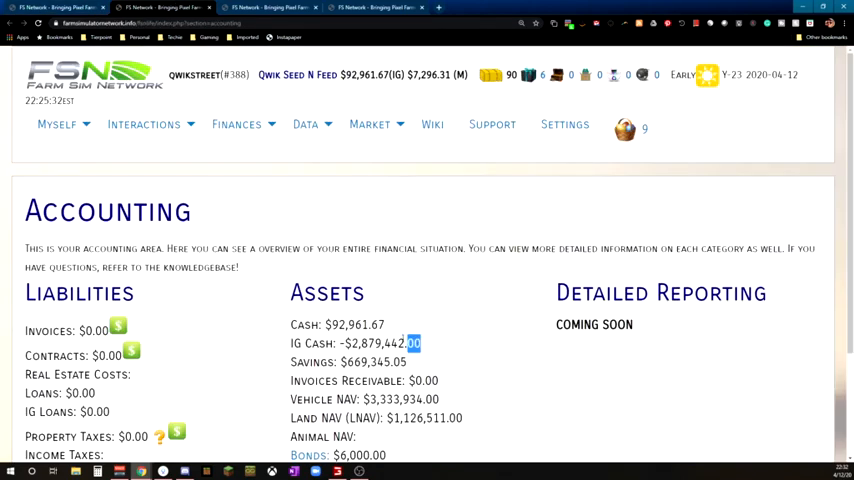
pyautogui.tripleClick(356, 344)
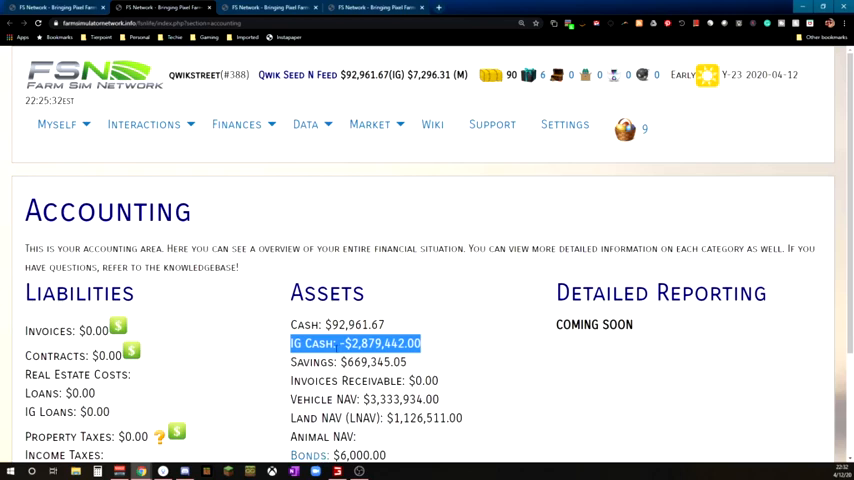
pyautogui.scroll(-3)
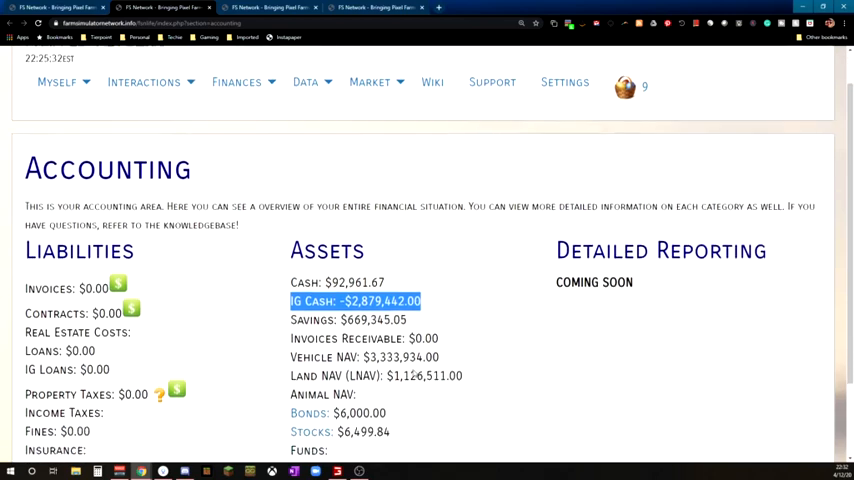
pyautogui.scroll(-3)
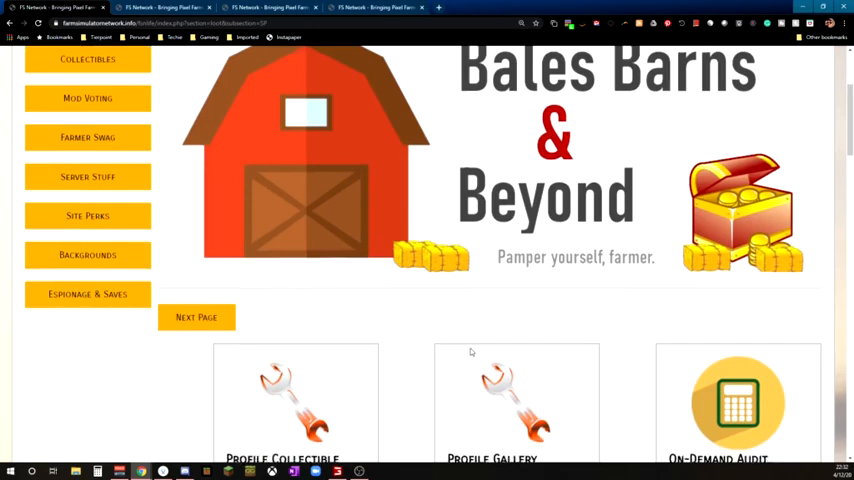
# - Redeem the On-Demand Audit perk for 3 golden bales from the Site Perks list
pyautogui.scroll(-3)
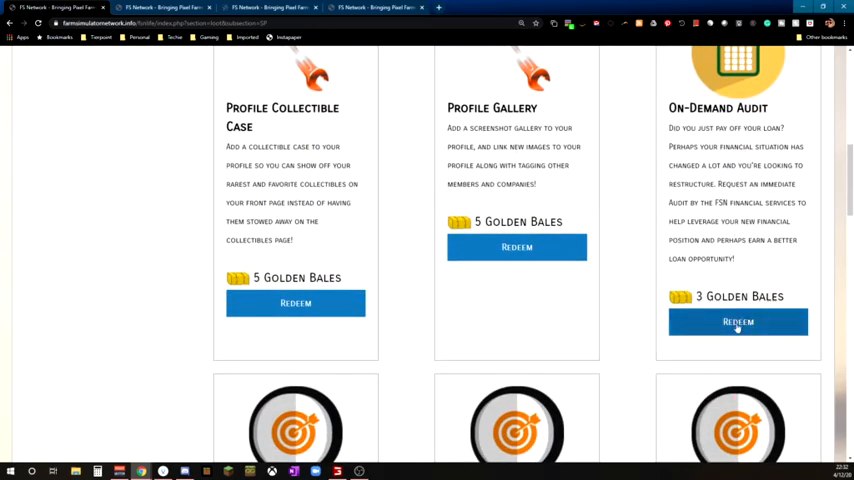
pyautogui.click(738, 320)
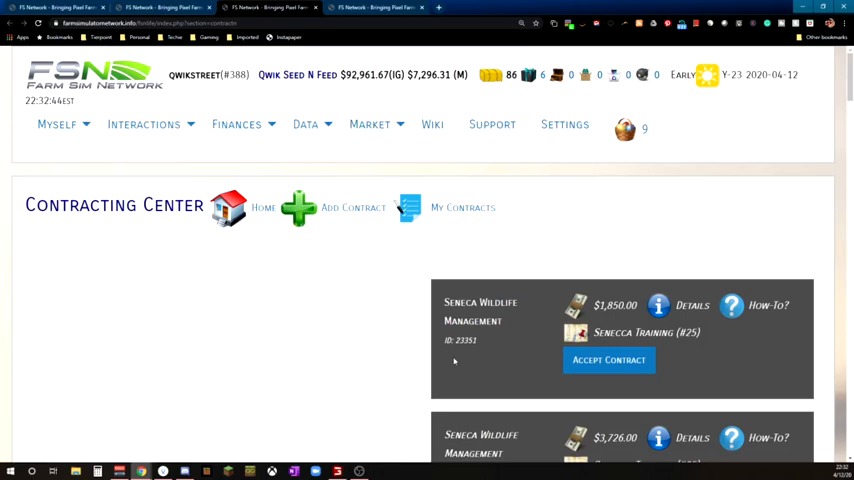
# - Scroll the weather forecast contracts to find the Hudson Weather Center, then head back to the store
pyautogui.scroll(-3)
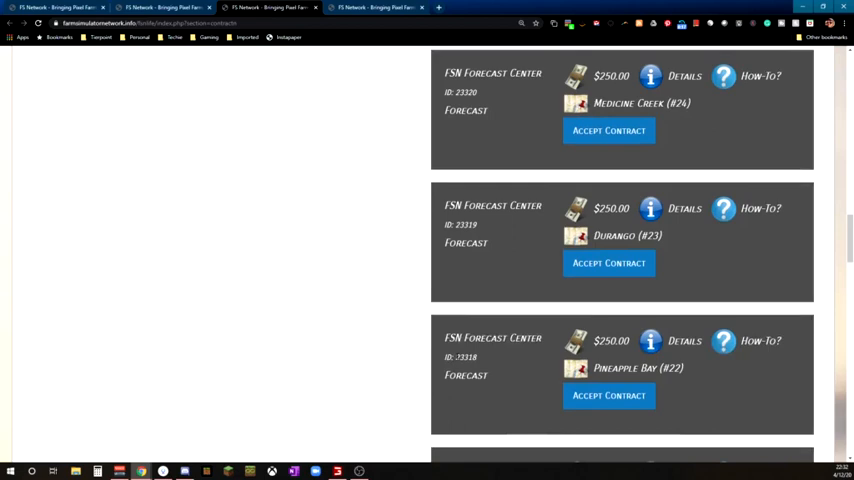
pyautogui.scroll(-3)
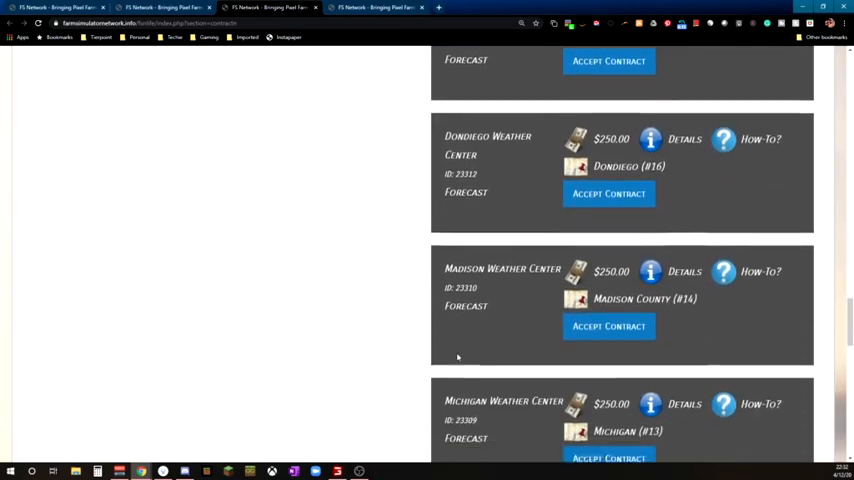
pyautogui.scroll(-3)
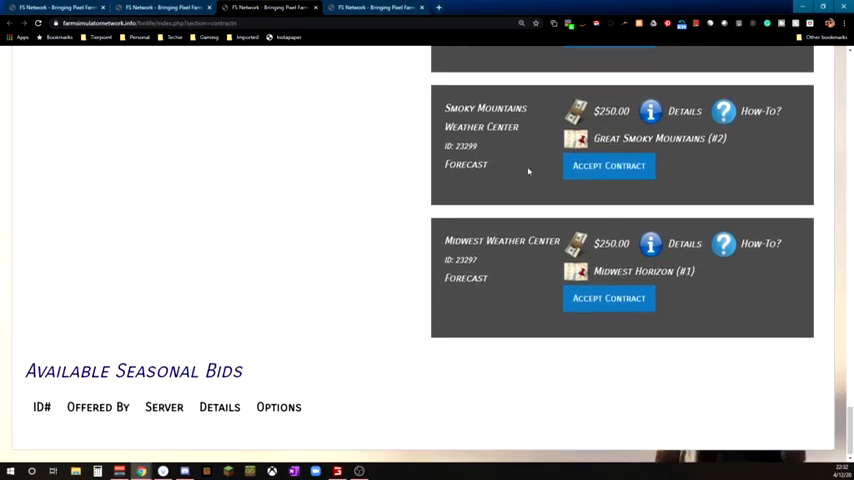
pyautogui.scroll(3)
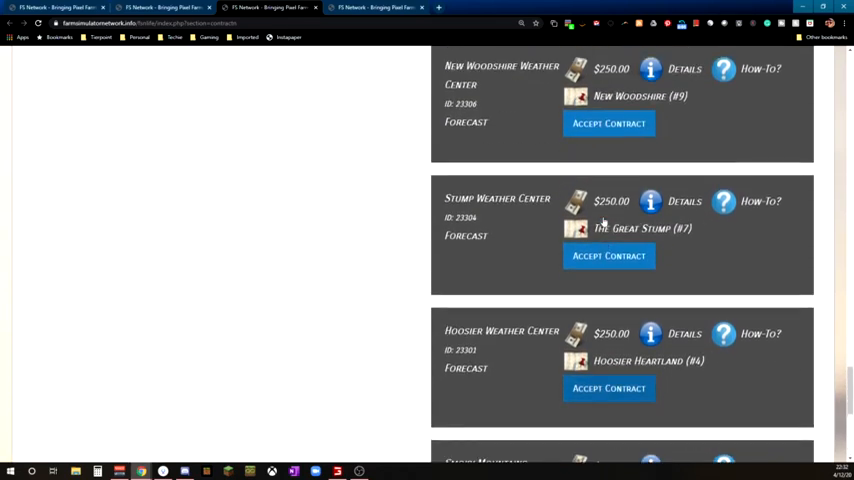
pyautogui.scroll(-3)
pyautogui.write('madi')
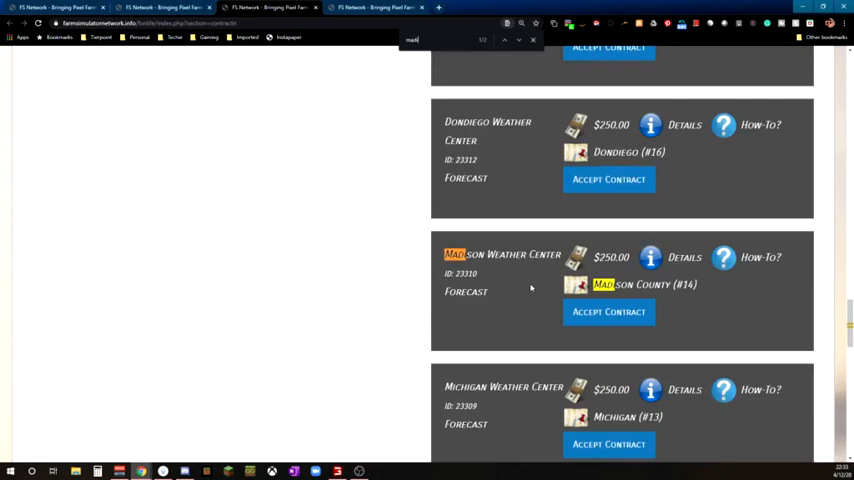
pyautogui.click(532, 40)
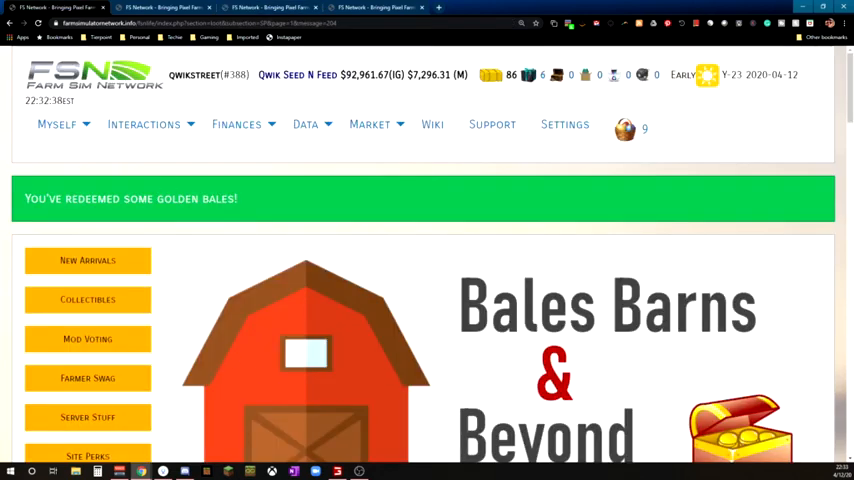
# - Activate the On-Demand Audit perk from the Myself > Inventory page
pyautogui.click(56, 124)
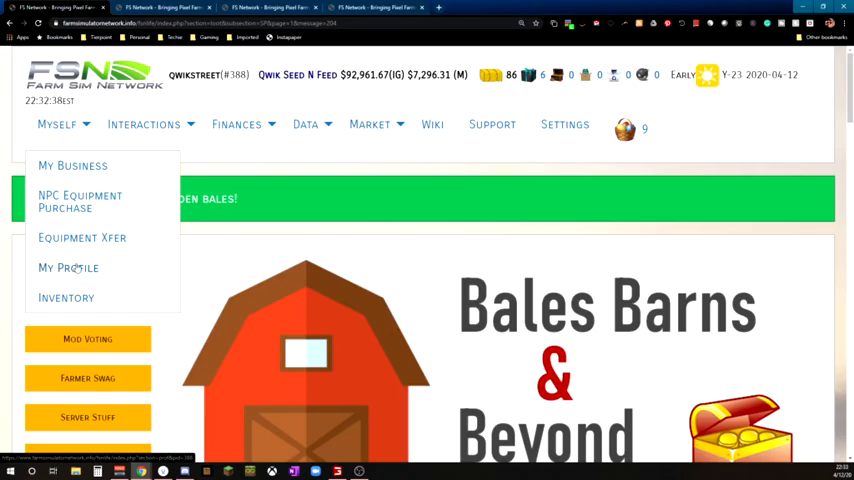
pyautogui.click(66, 296)
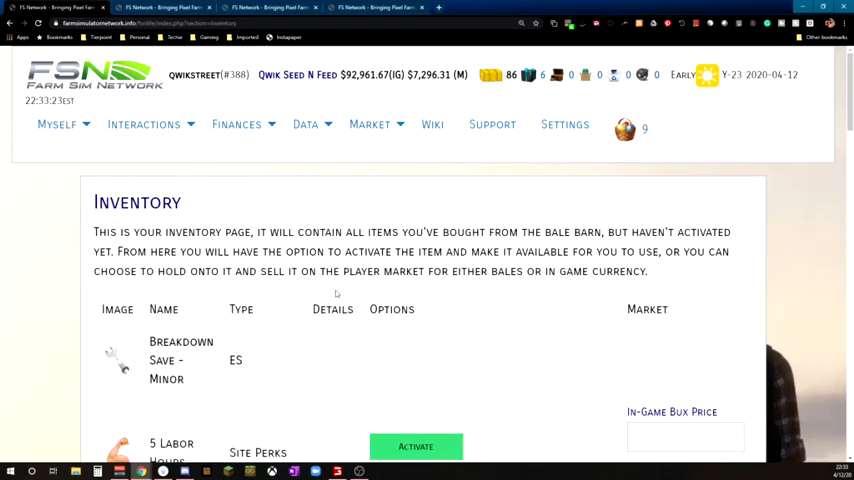
pyautogui.scroll(-3)
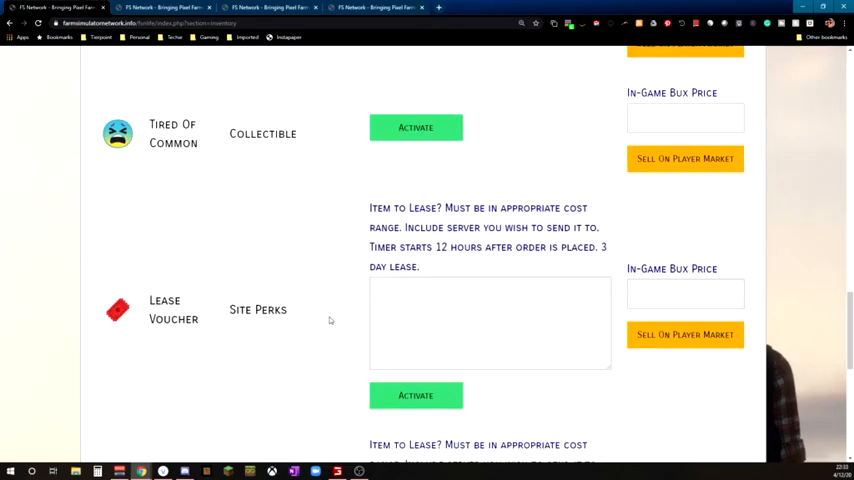
pyautogui.scroll(-3)
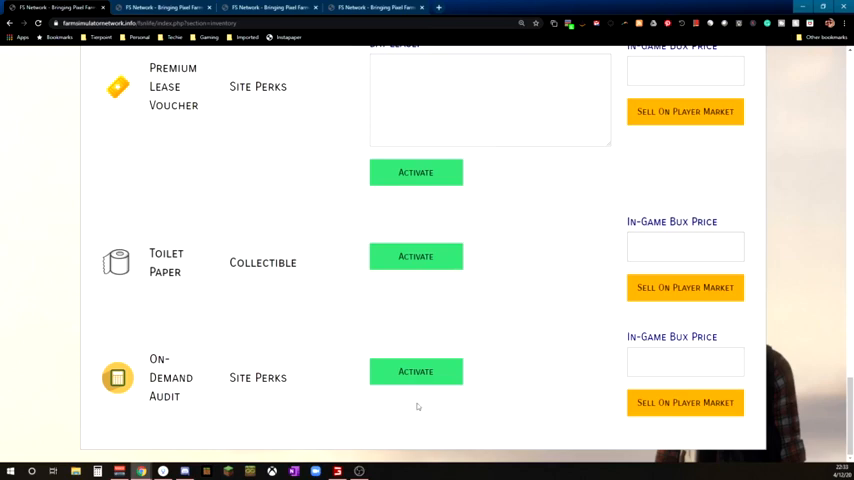
pyautogui.click(416, 372)
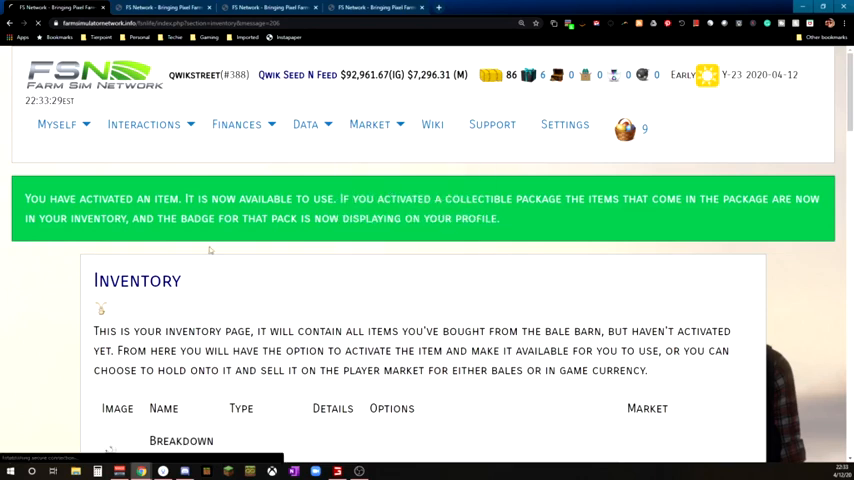
# - Browse the Bales Barns & Beyond perks: marketing bots, name changer and prize box
pyautogui.click(56, 124)
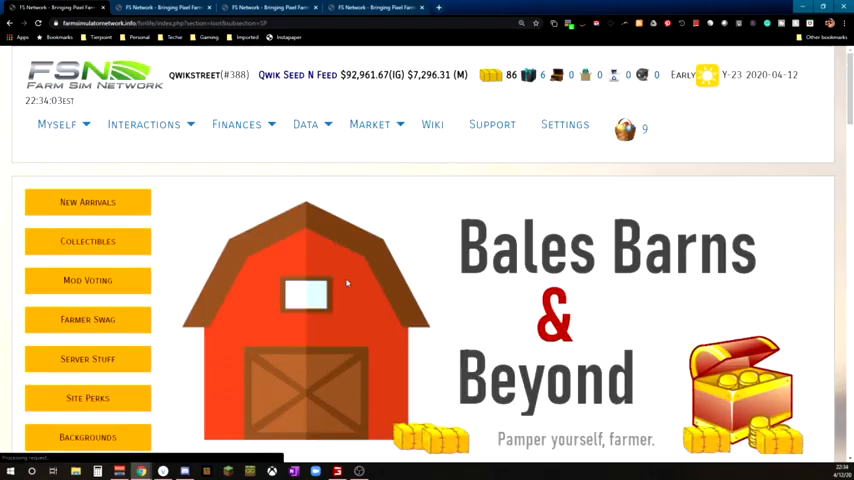
pyautogui.scroll(-3)
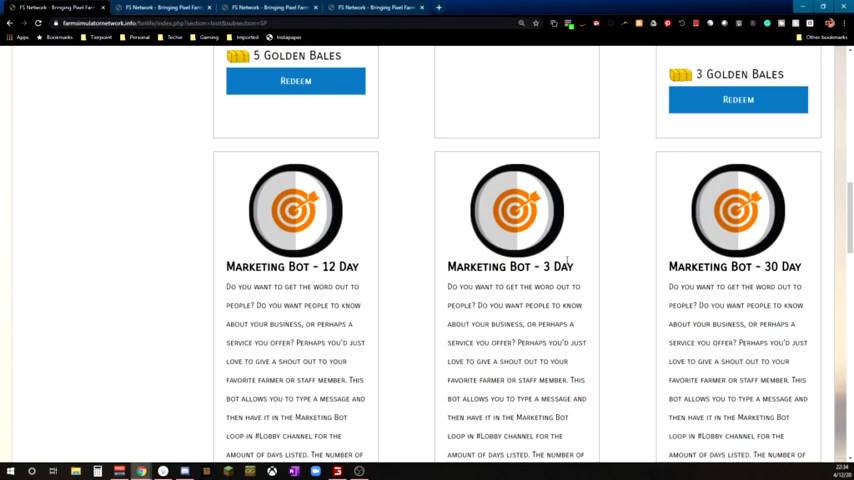
pyautogui.moveTo(508, 260)
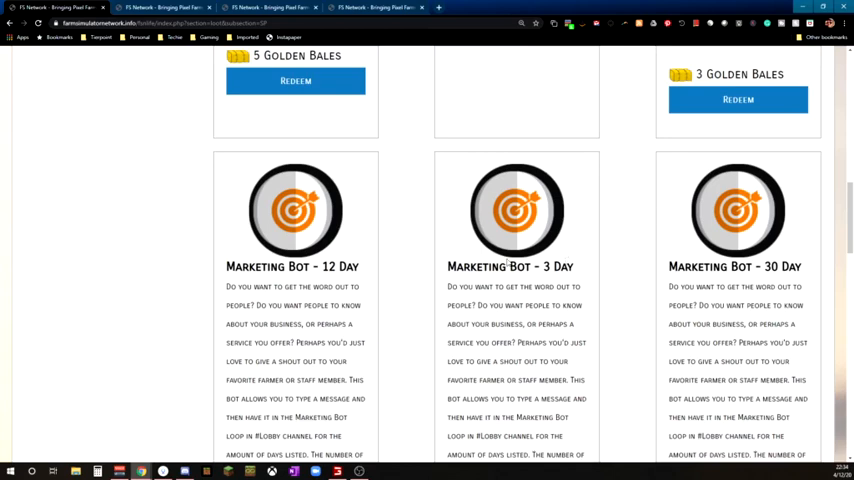
pyautogui.moveTo(324, 284)
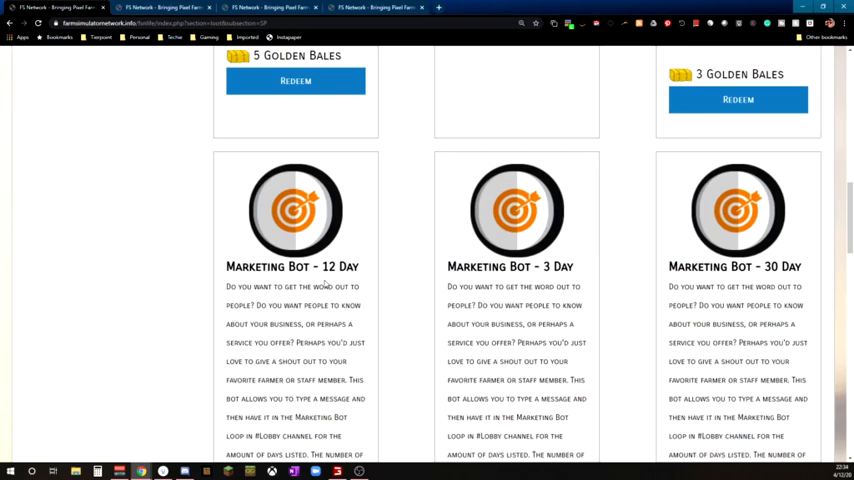
pyautogui.moveTo(442, 234)
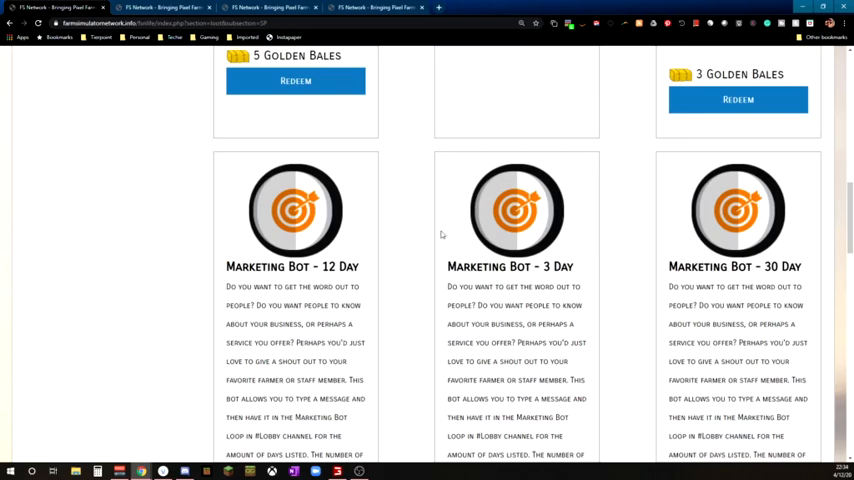
pyautogui.scroll(-3)
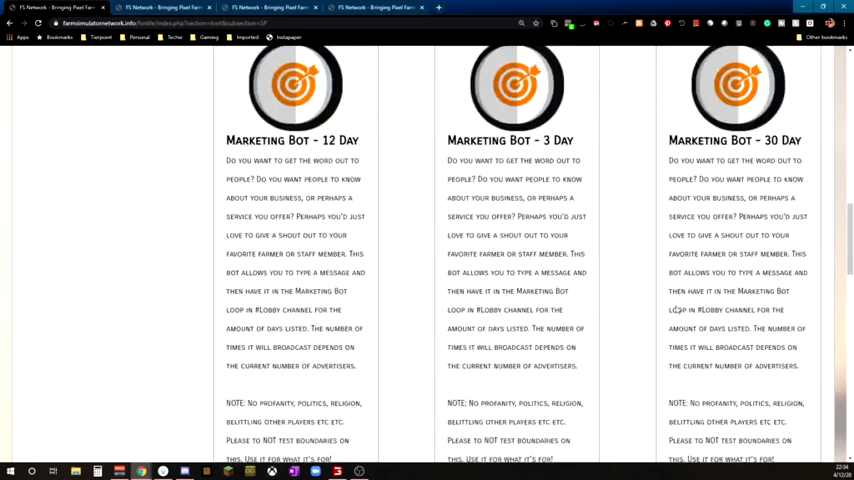
pyautogui.scroll(-3)
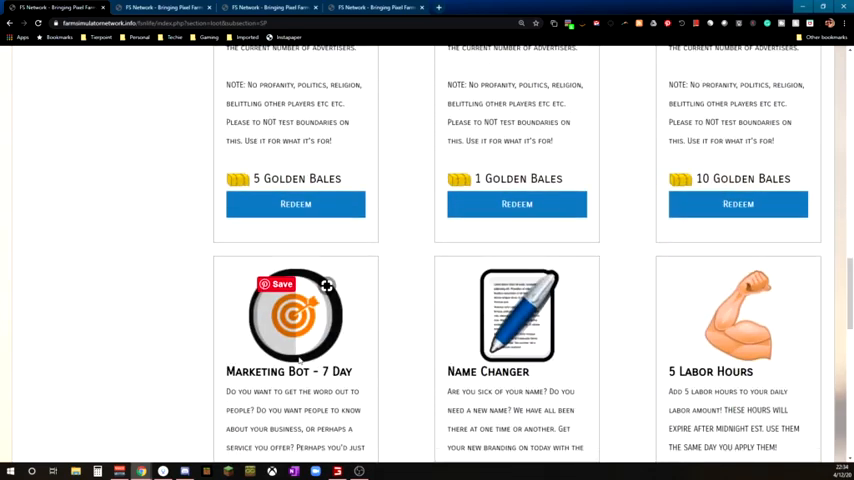
pyautogui.scroll(-3)
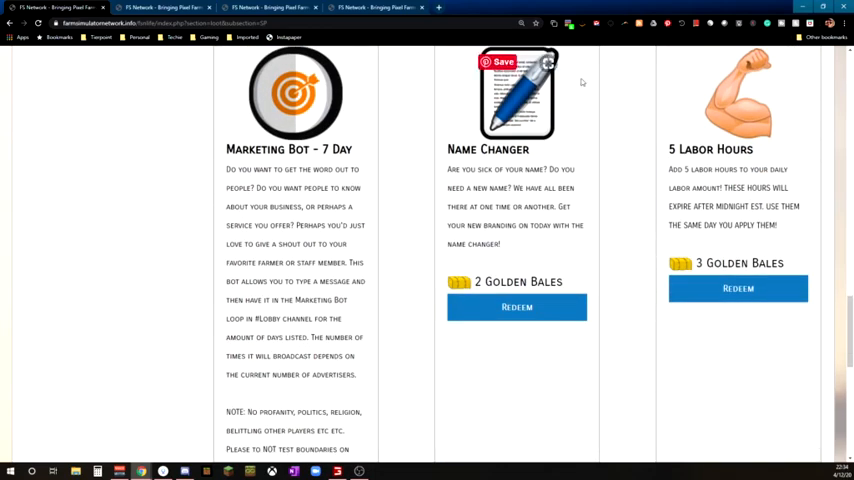
pyautogui.moveTo(582, 82)
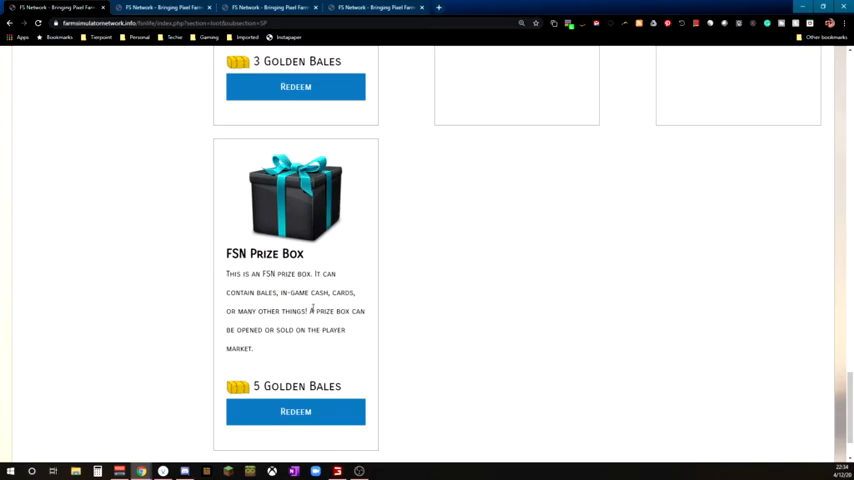
# - Browse the Backgrounds listings showing winter backgrounds at 3 Golden Bales each
pyautogui.scroll(-3)
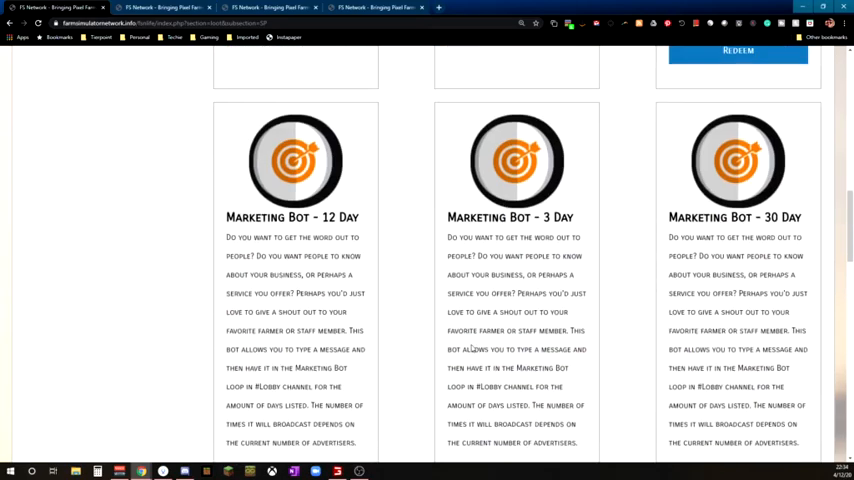
pyautogui.scroll(3)
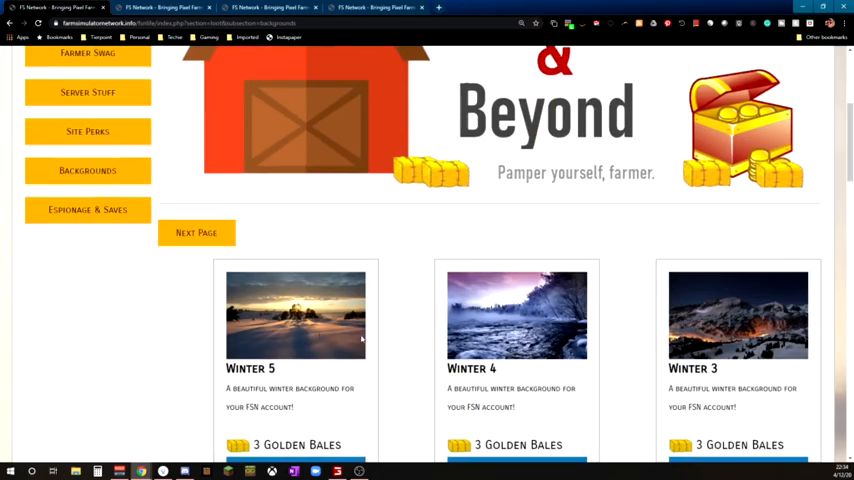
pyautogui.scroll(-3)
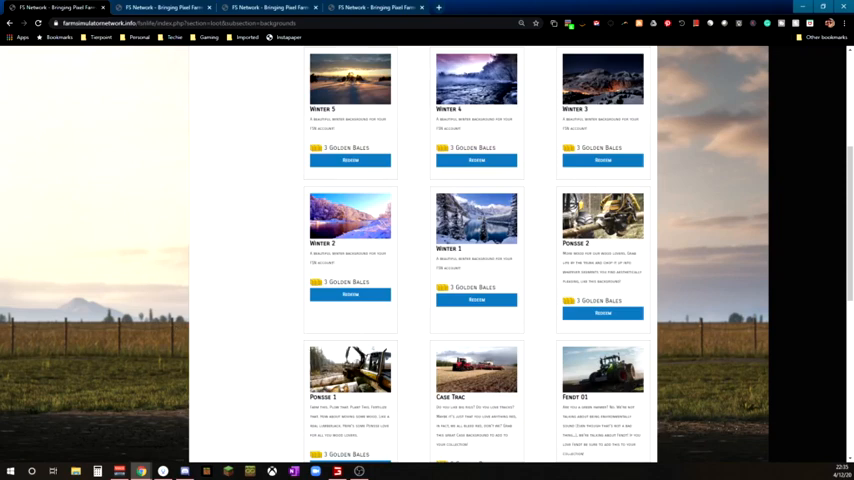
pyautogui.scroll(3)
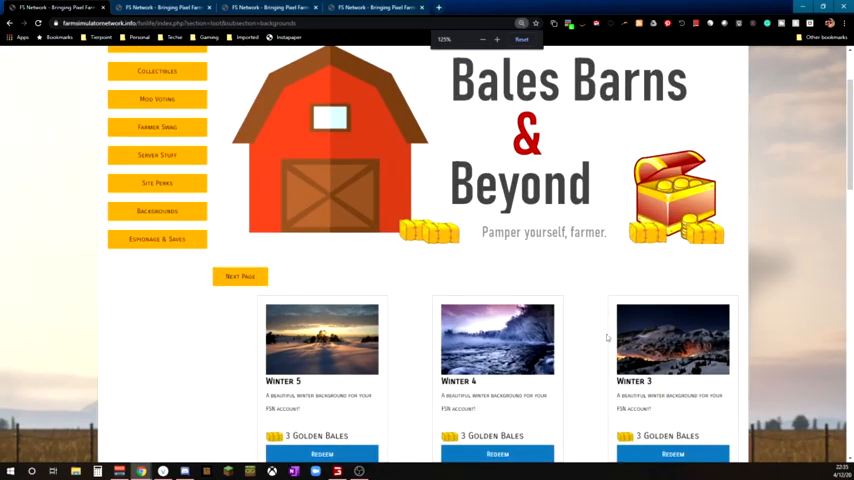
pyautogui.scroll(-3)
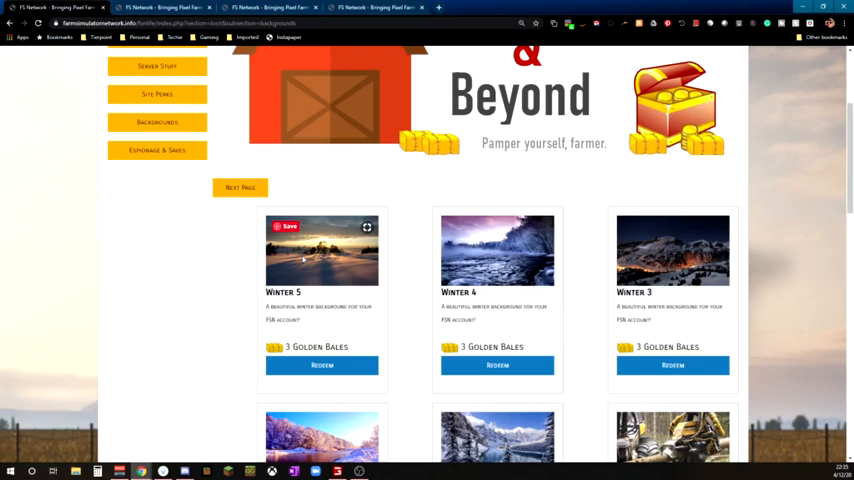
pyautogui.moveTo(184, 292)
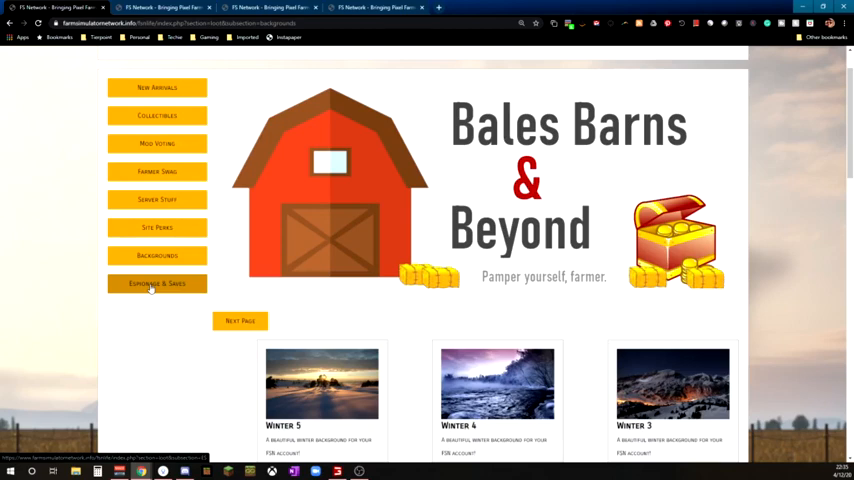
# - Redeem the Chaos Systems Wealth Redistribution Egg for 3 Golden Bales under Espionage & Sabotage
pyautogui.click(156, 284)
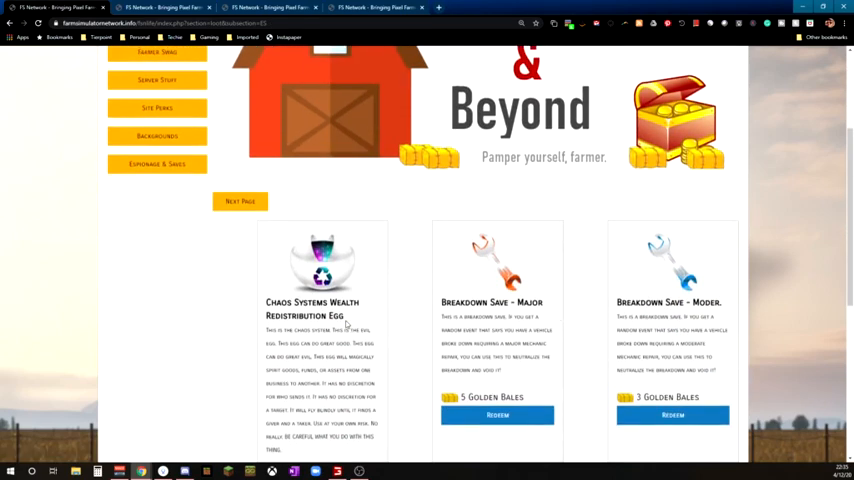
pyautogui.scroll(-3)
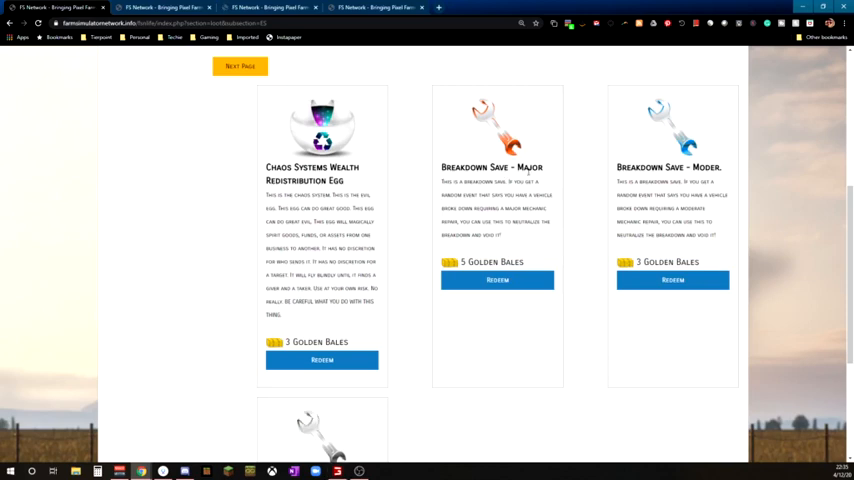
pyautogui.moveTo(528, 172)
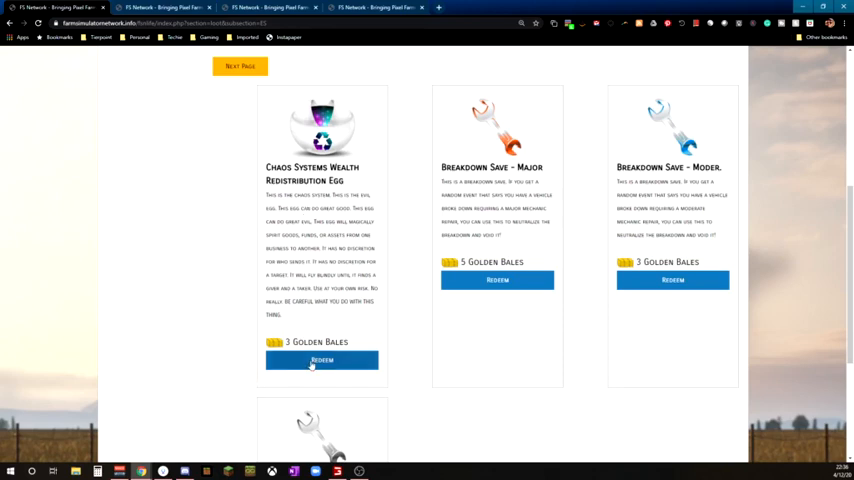
pyautogui.click(322, 360)
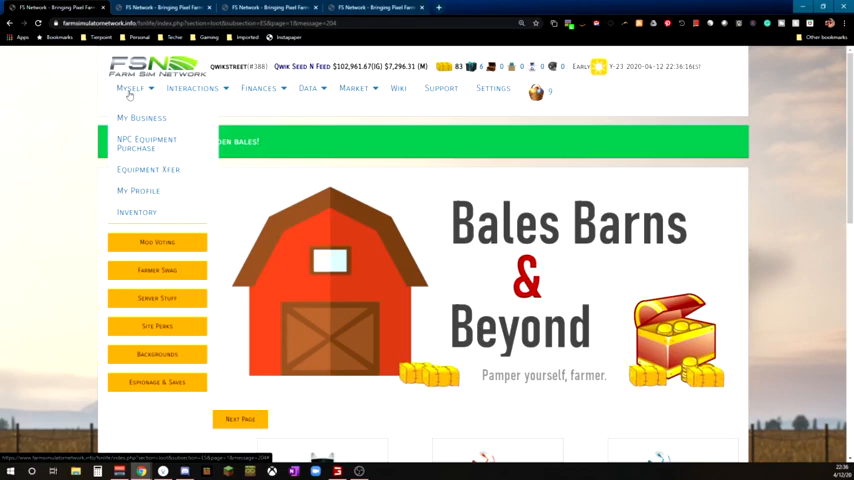
# - Activate the Chaos Systems Wealth Redistribution Egg from inventory, reaching the Chaos Eggs page with 1 egg left
pyautogui.click(136, 212)
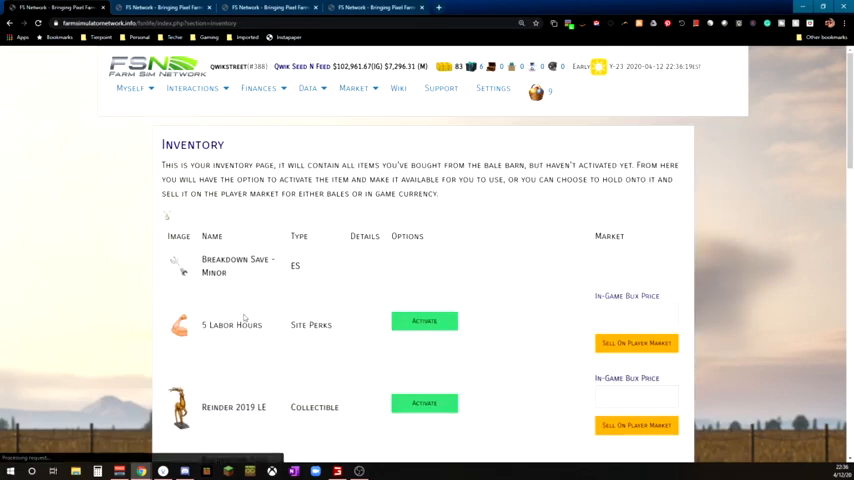
pyautogui.scroll(-3)
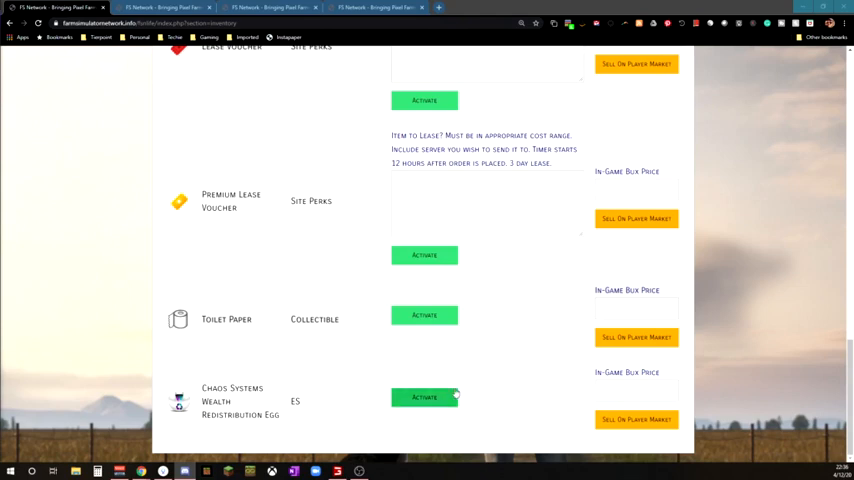
pyautogui.click(424, 396)
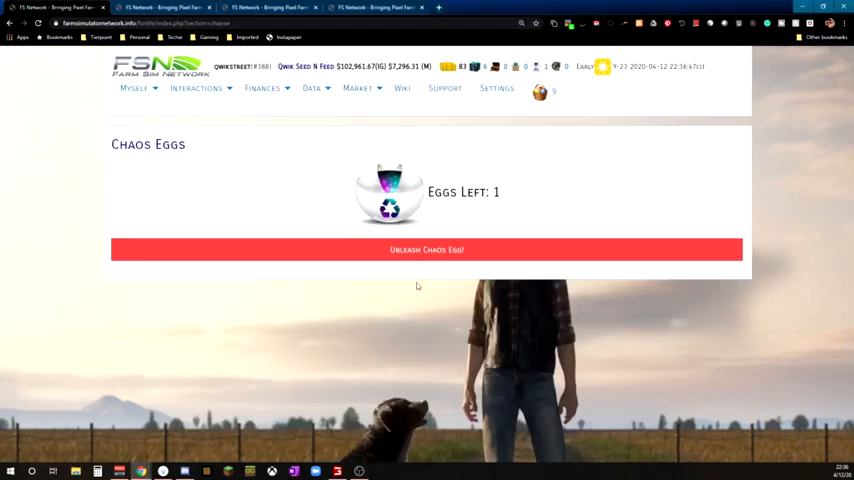
# - Unleash the remaining Chaos Egg and confirm the wealth redistribution
pyautogui.click(428, 250)
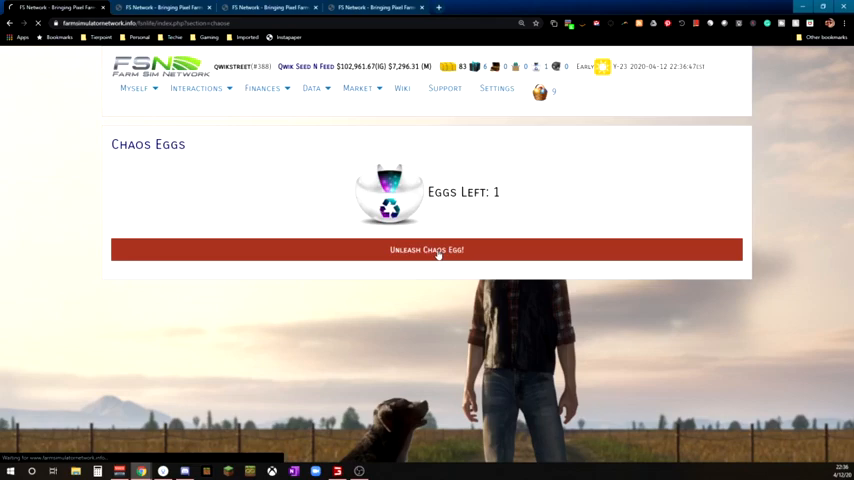
pyautogui.click(426, 250)
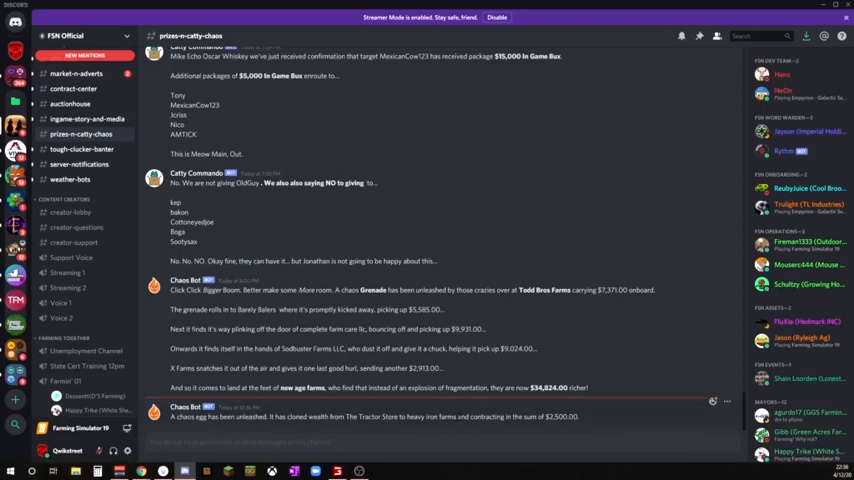
pyautogui.moveTo(576, 410)
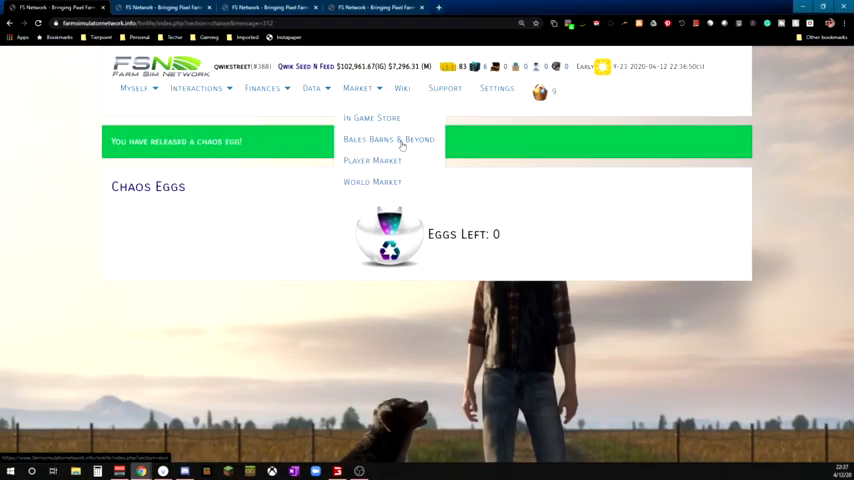
# - Browse the Player Market listings such as Super Chest, FSN Prize Box and Runnin Bird
pyautogui.click(388, 140)
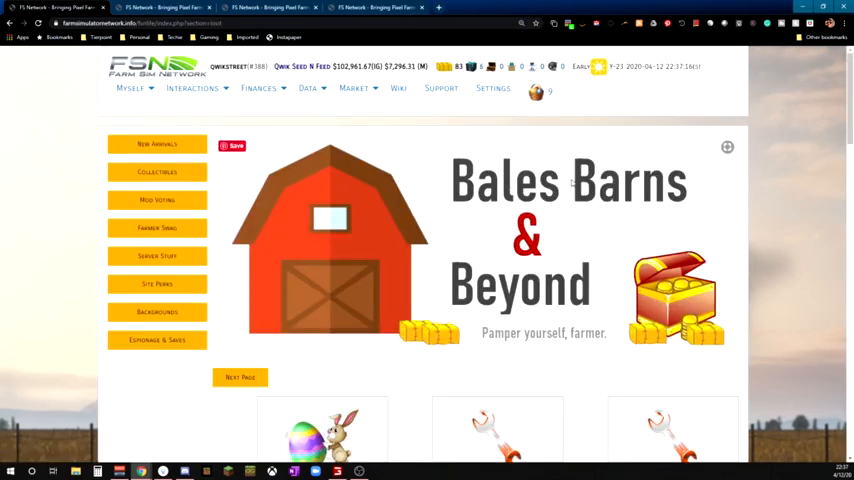
pyautogui.click(354, 88)
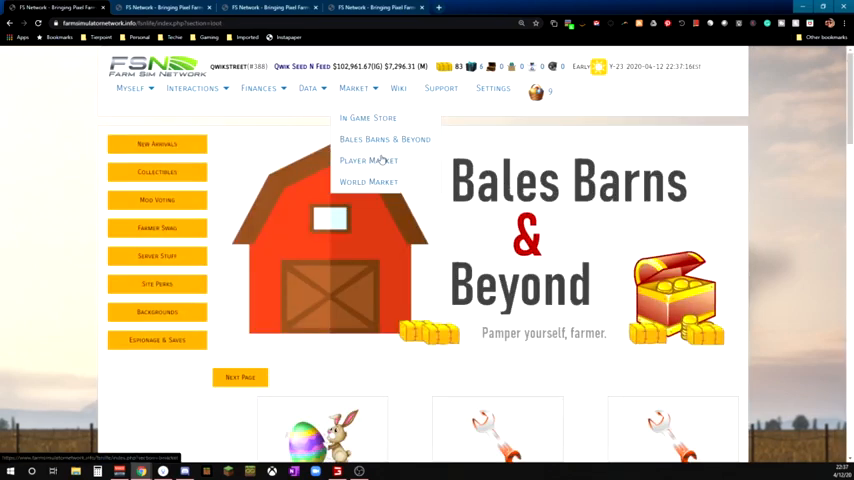
pyautogui.click(368, 160)
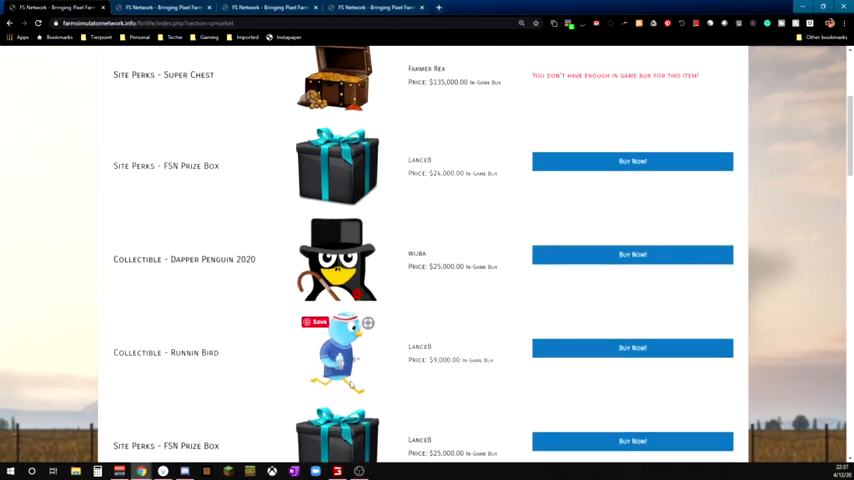
pyautogui.scroll(-3)
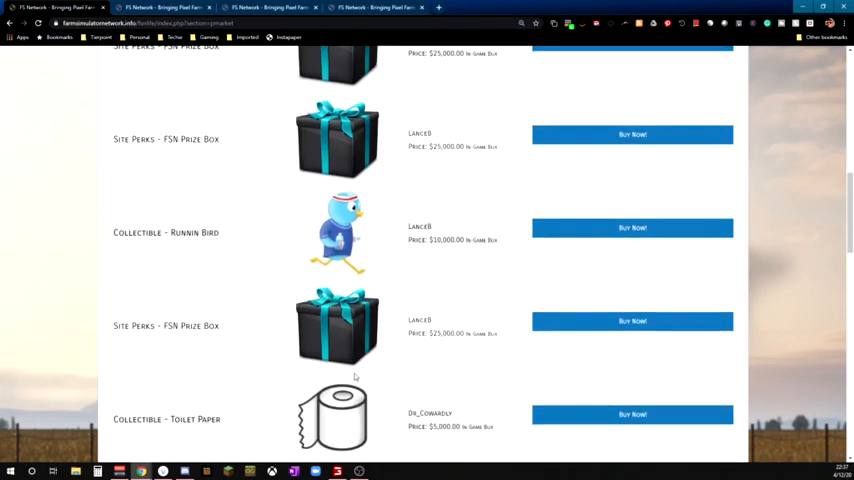
pyautogui.scroll(-3)
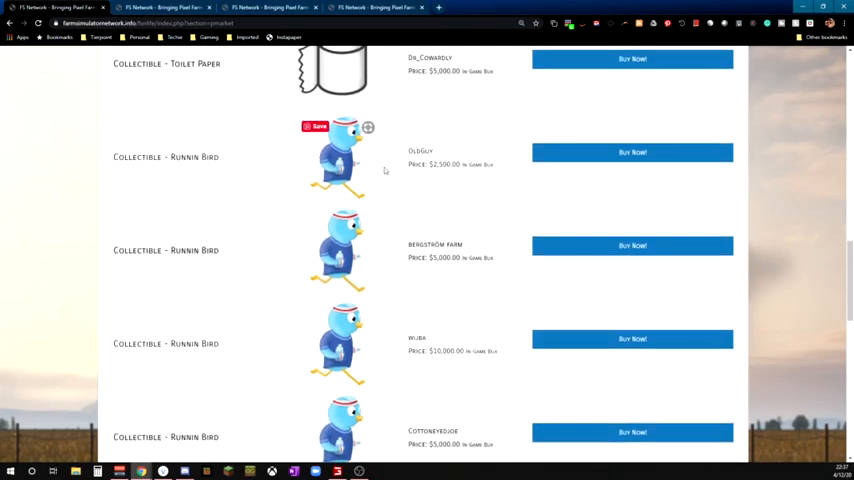
pyautogui.moveTo(428, 268)
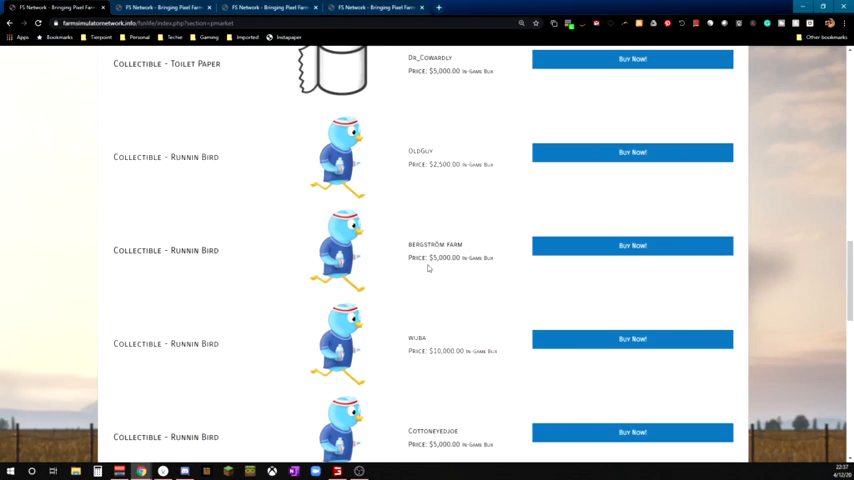
pyautogui.moveTo(396, 260)
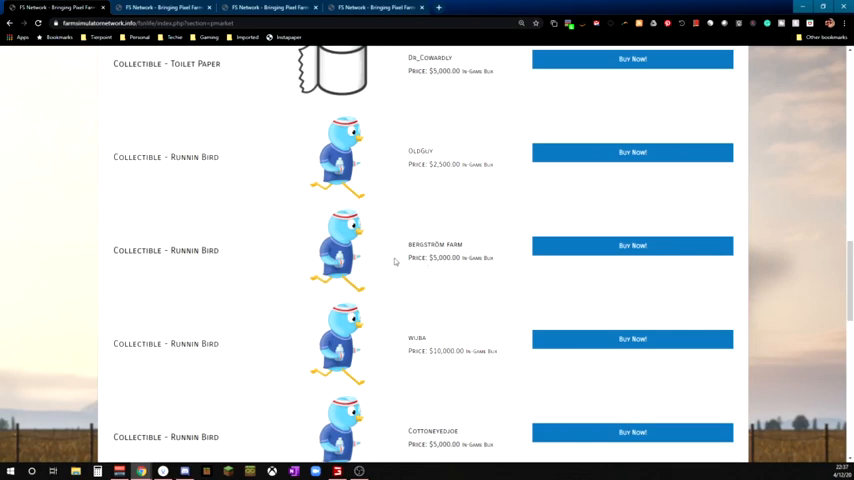
pyautogui.moveTo(378, 316)
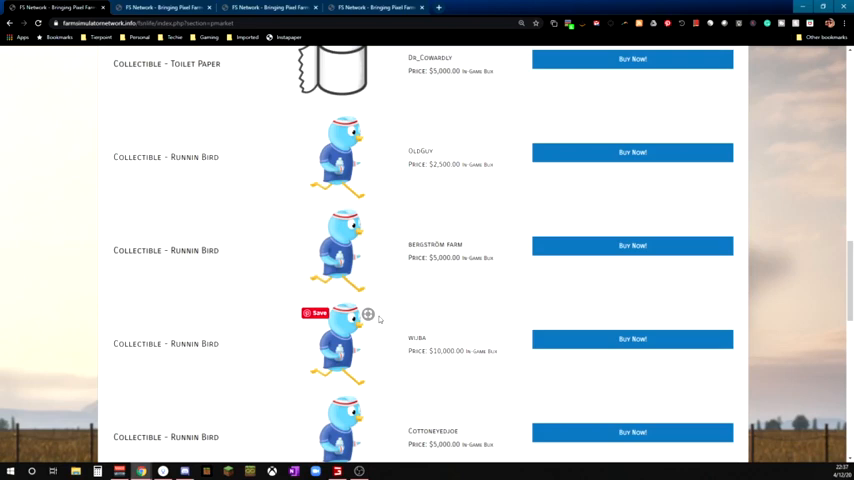
pyautogui.scroll(-3)
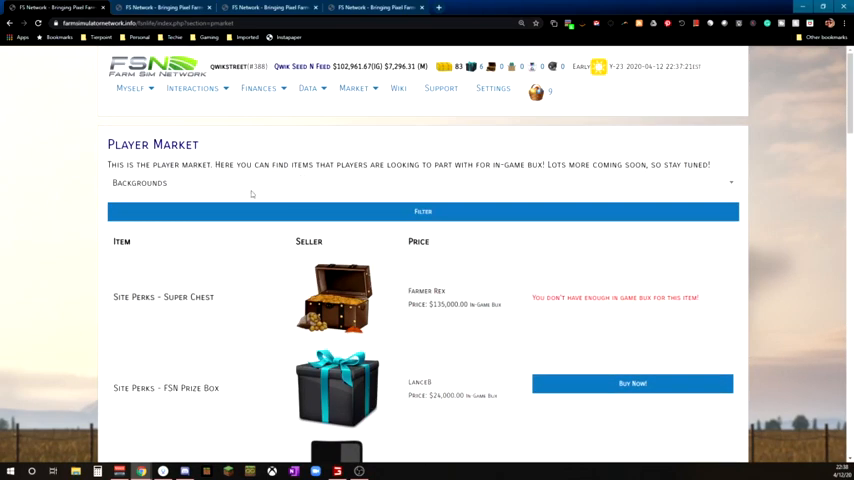
# - Filter the Player Market to the Site Perks category and review the Super Chest and Prize Box results
pyautogui.click(424, 184)
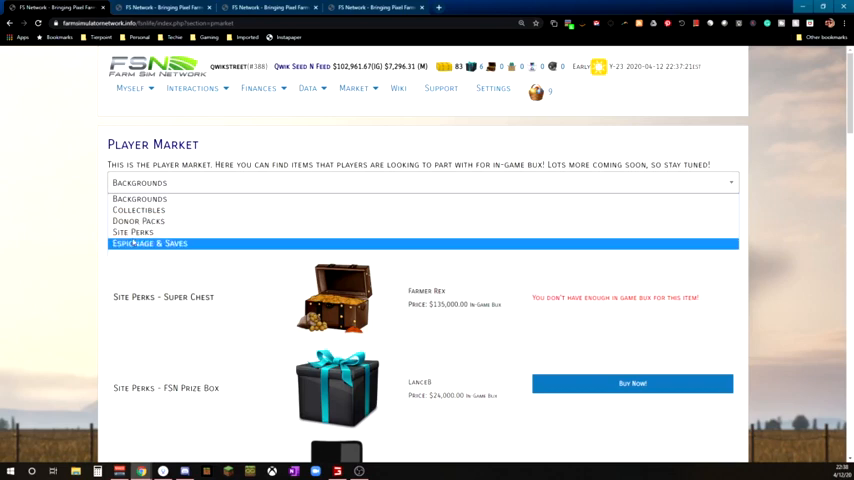
pyautogui.moveTo(132, 232)
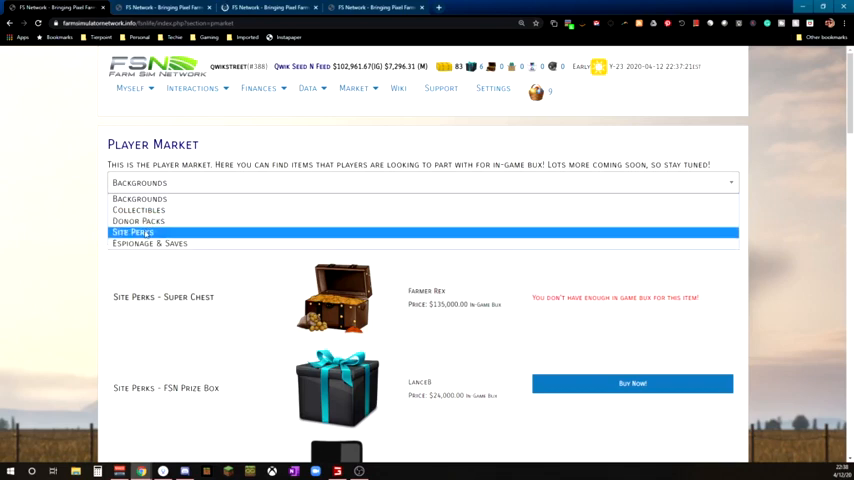
pyautogui.click(132, 232)
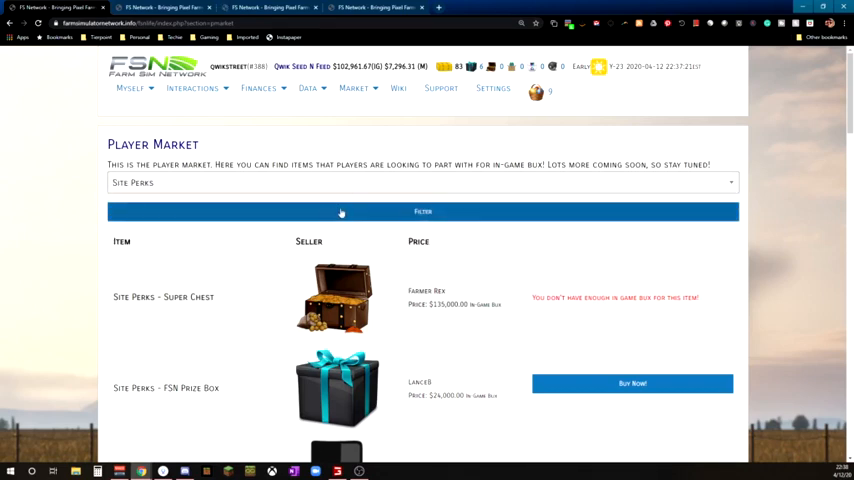
pyautogui.scroll(-3)
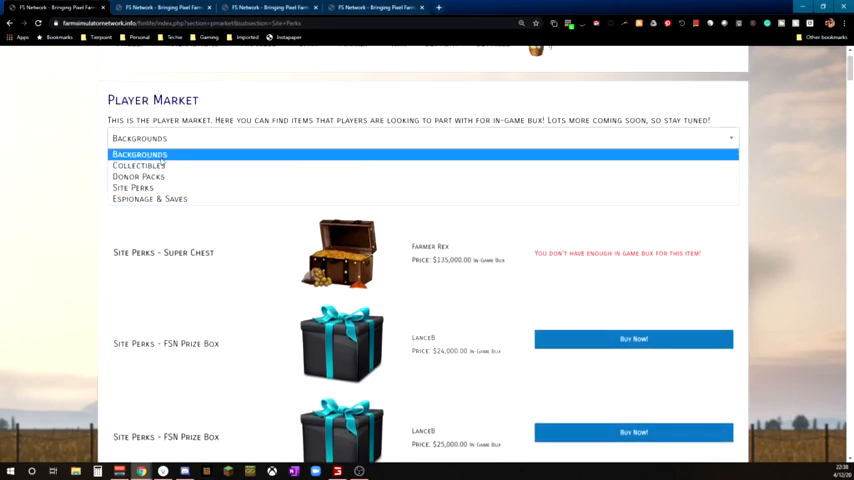
pyautogui.click(132, 188)
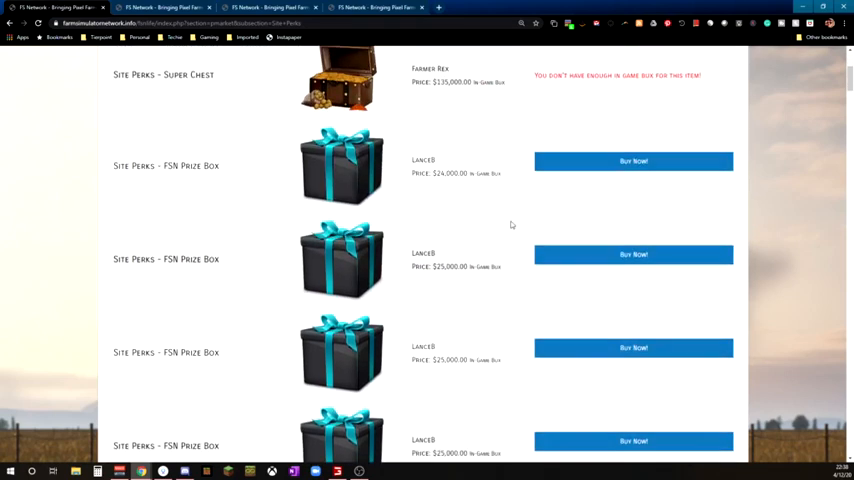
pyautogui.scroll(-3)
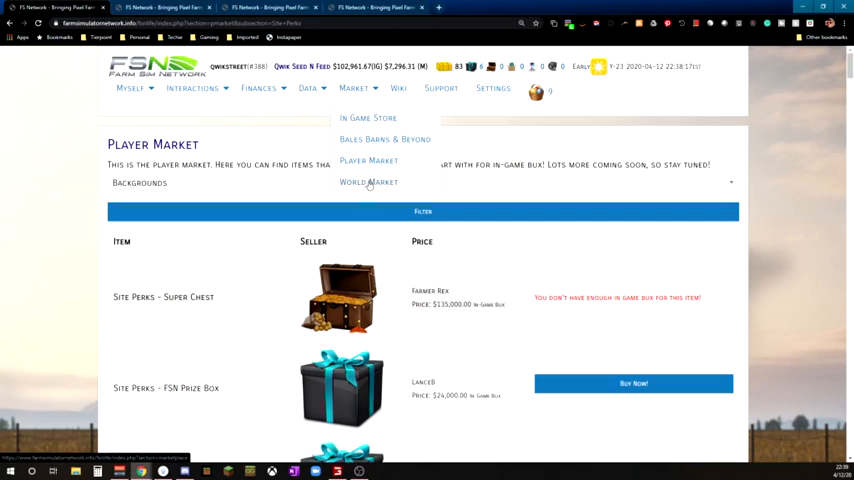
pyautogui.moveTo(360, 192)
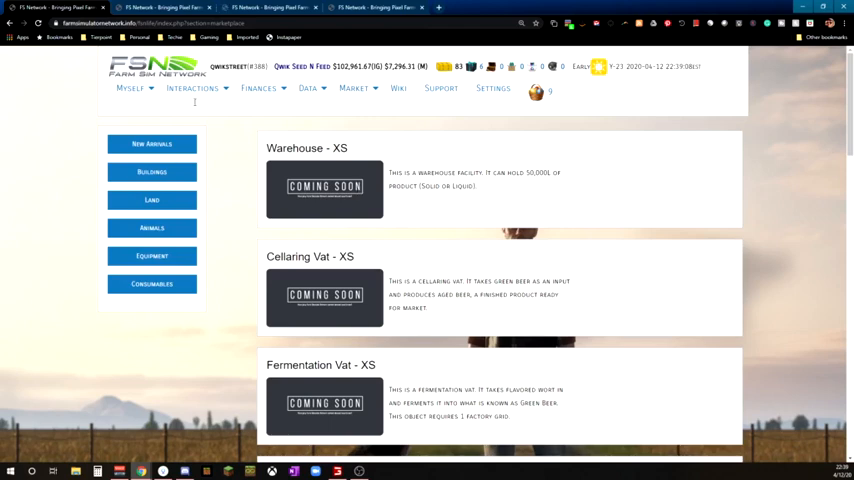
# - Scroll through the World Market's coming-soon buildings, equipment, horses and homesteads like Leander County - Small Homestead
pyautogui.scroll(-3)
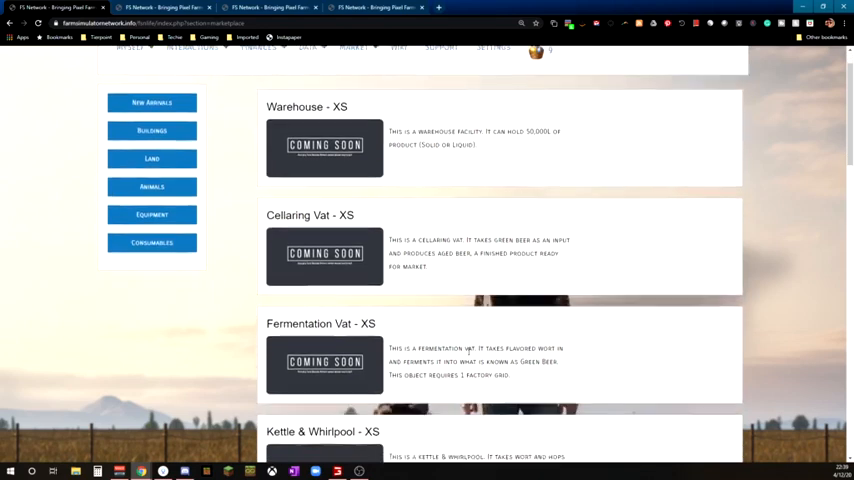
pyautogui.scroll(-3)
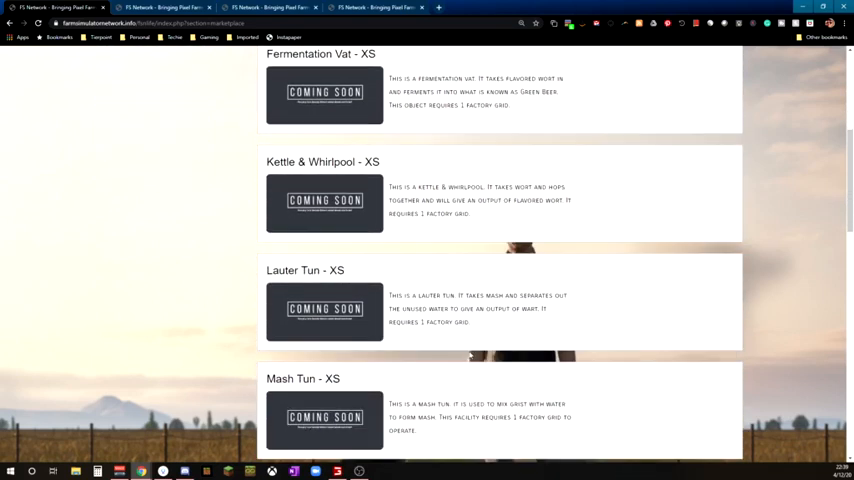
pyautogui.moveTo(468, 340)
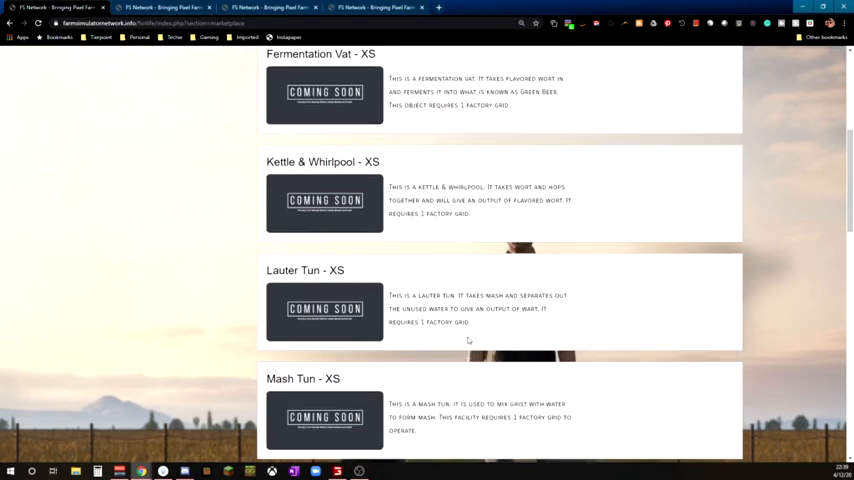
pyautogui.scroll(-3)
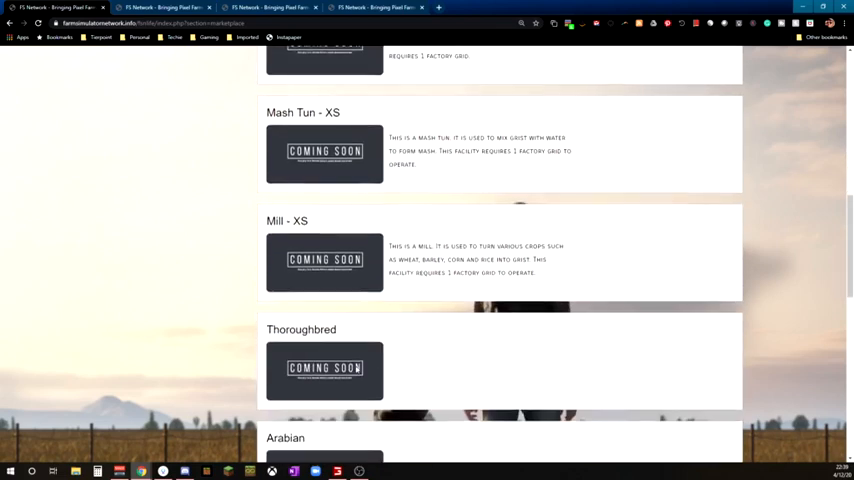
pyautogui.scroll(-3)
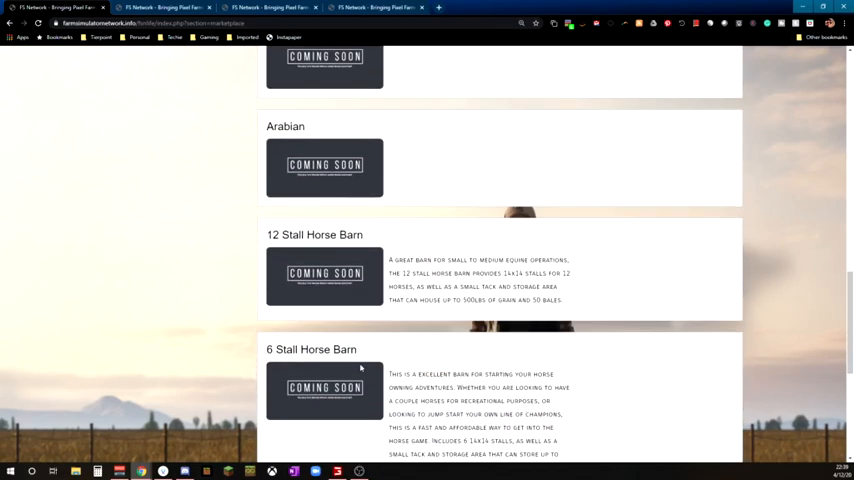
pyautogui.scroll(-3)
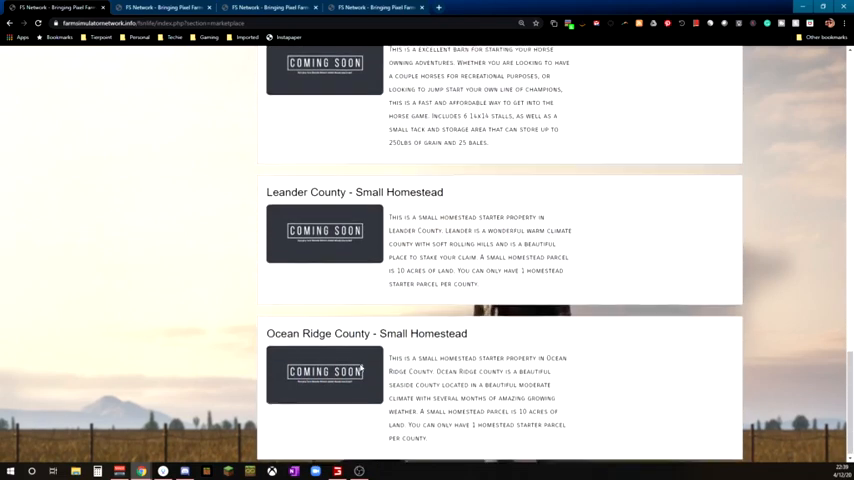